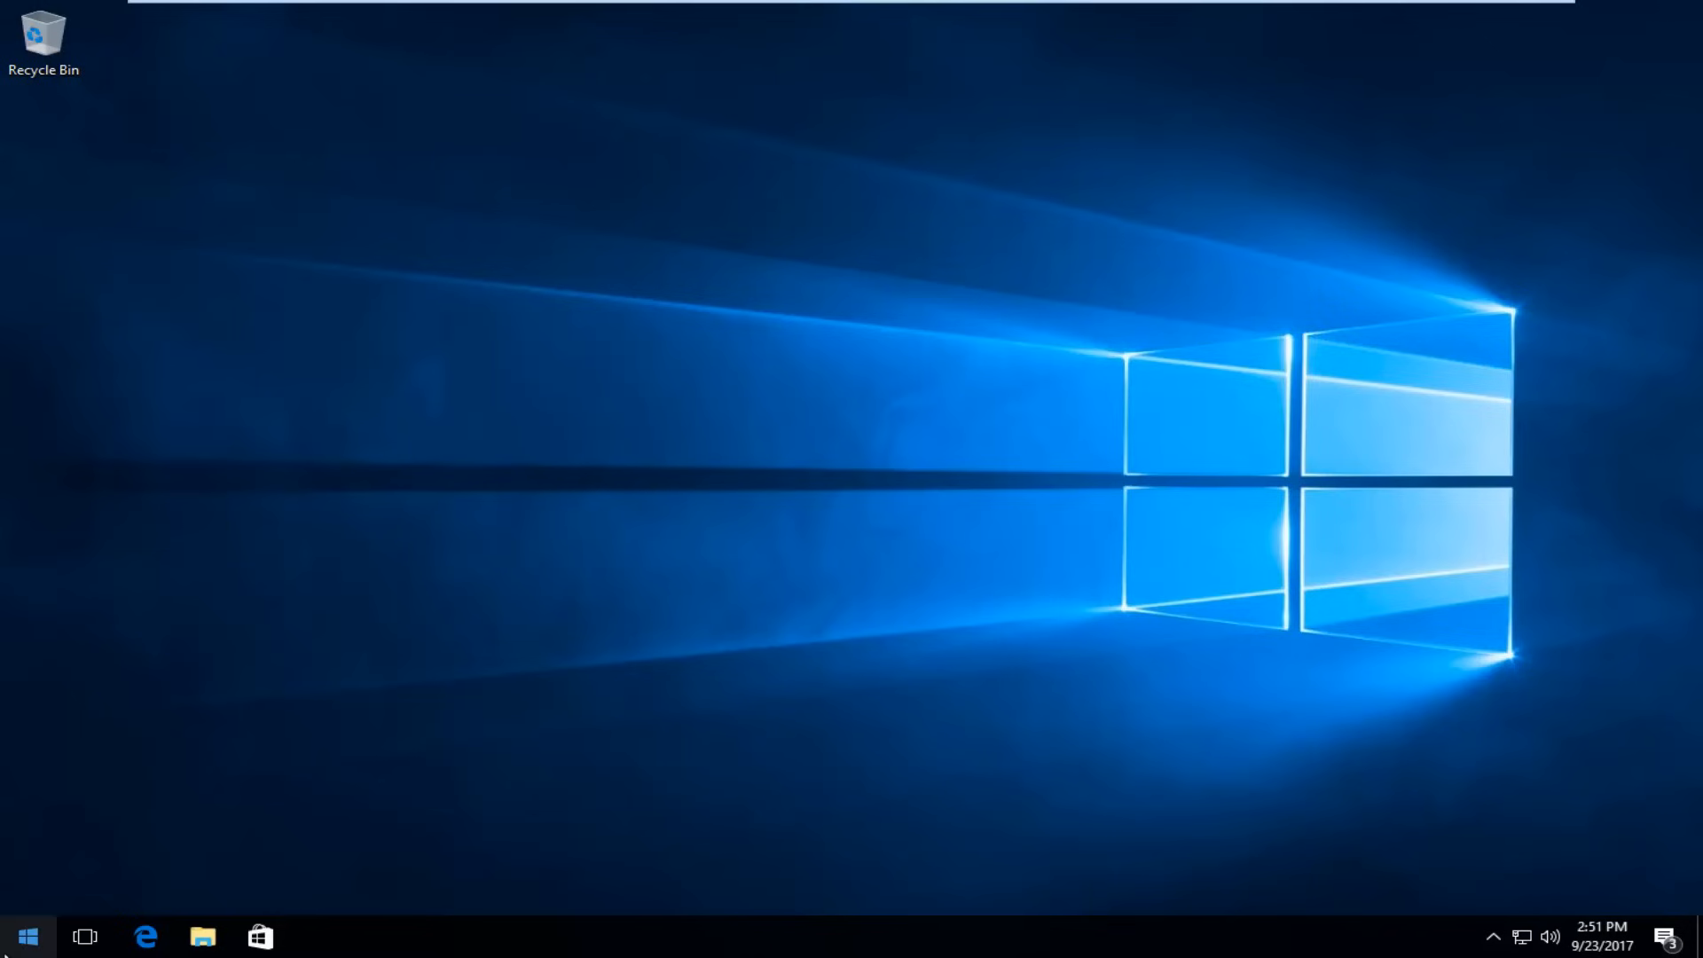
- Search the Start menu for "device and" to find Devices and Printers
left_click(26, 936)
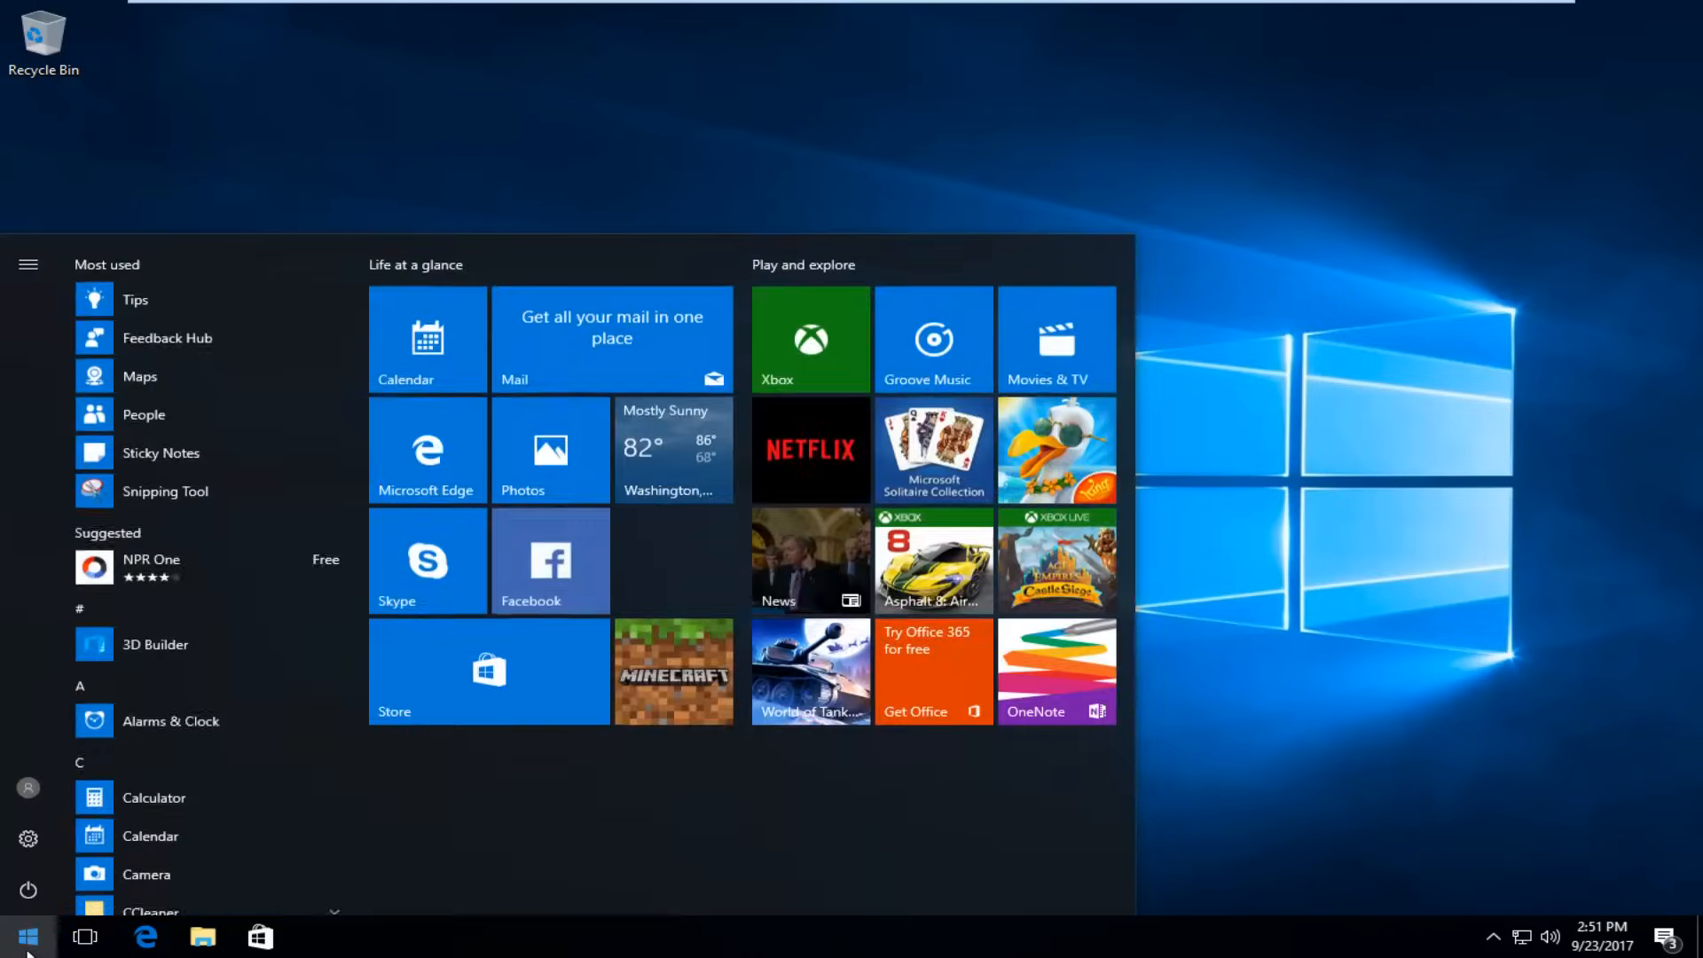
type("device and")
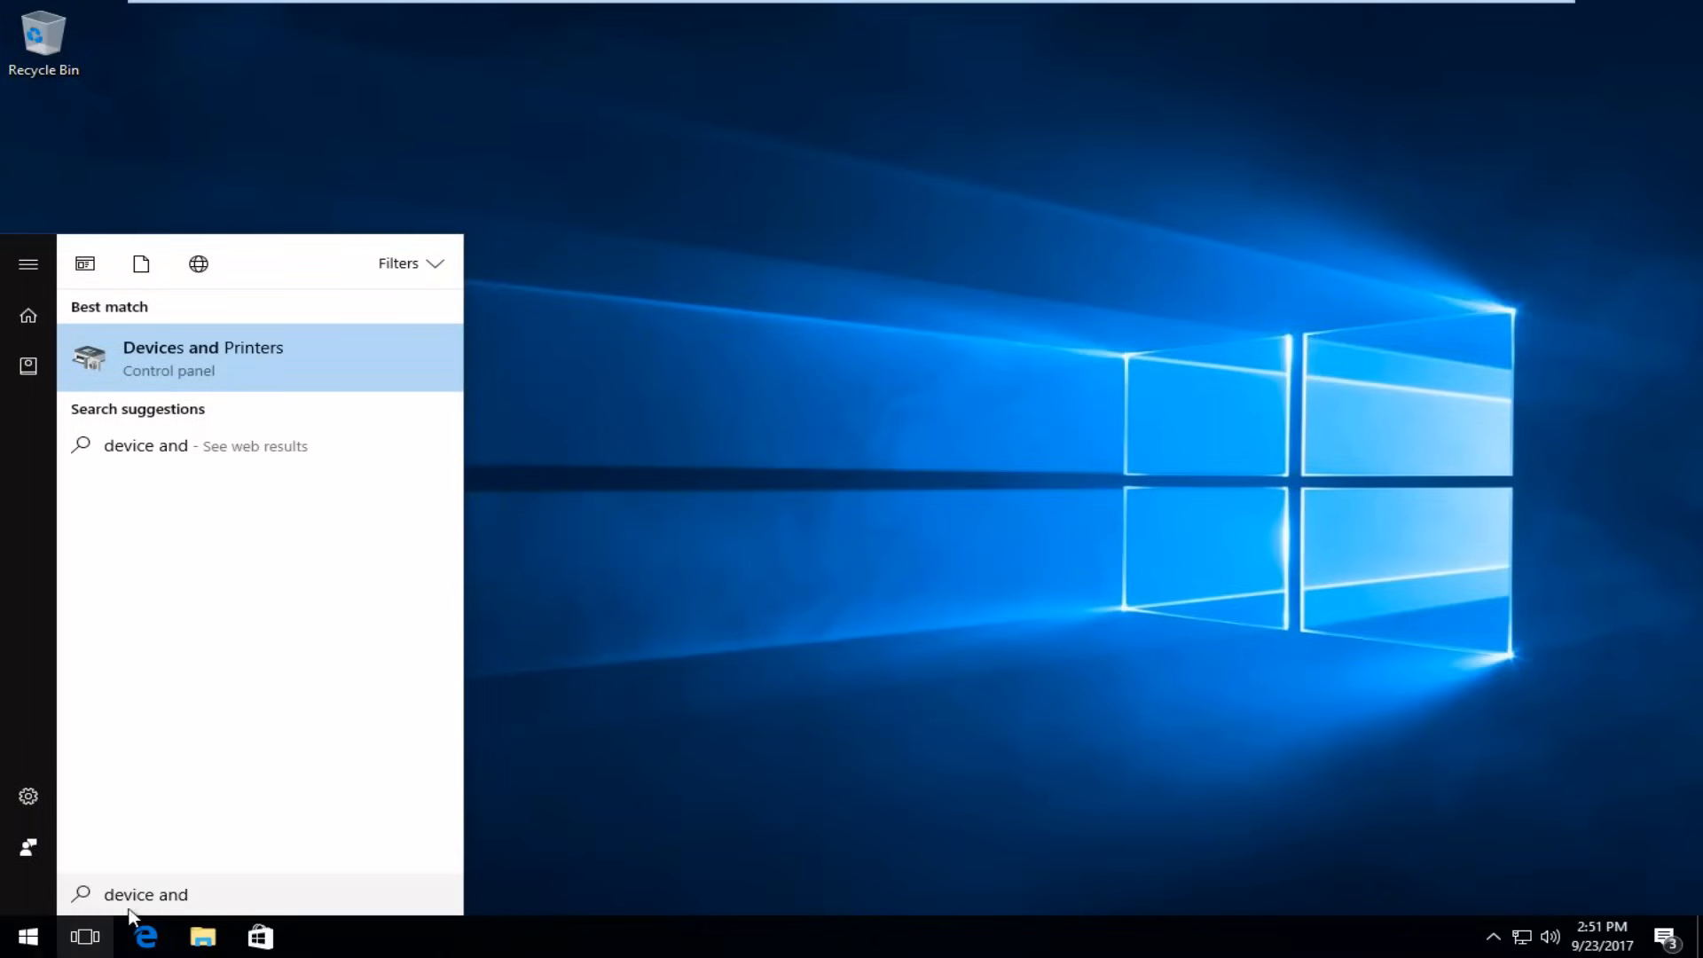
mouse_move(202, 366)
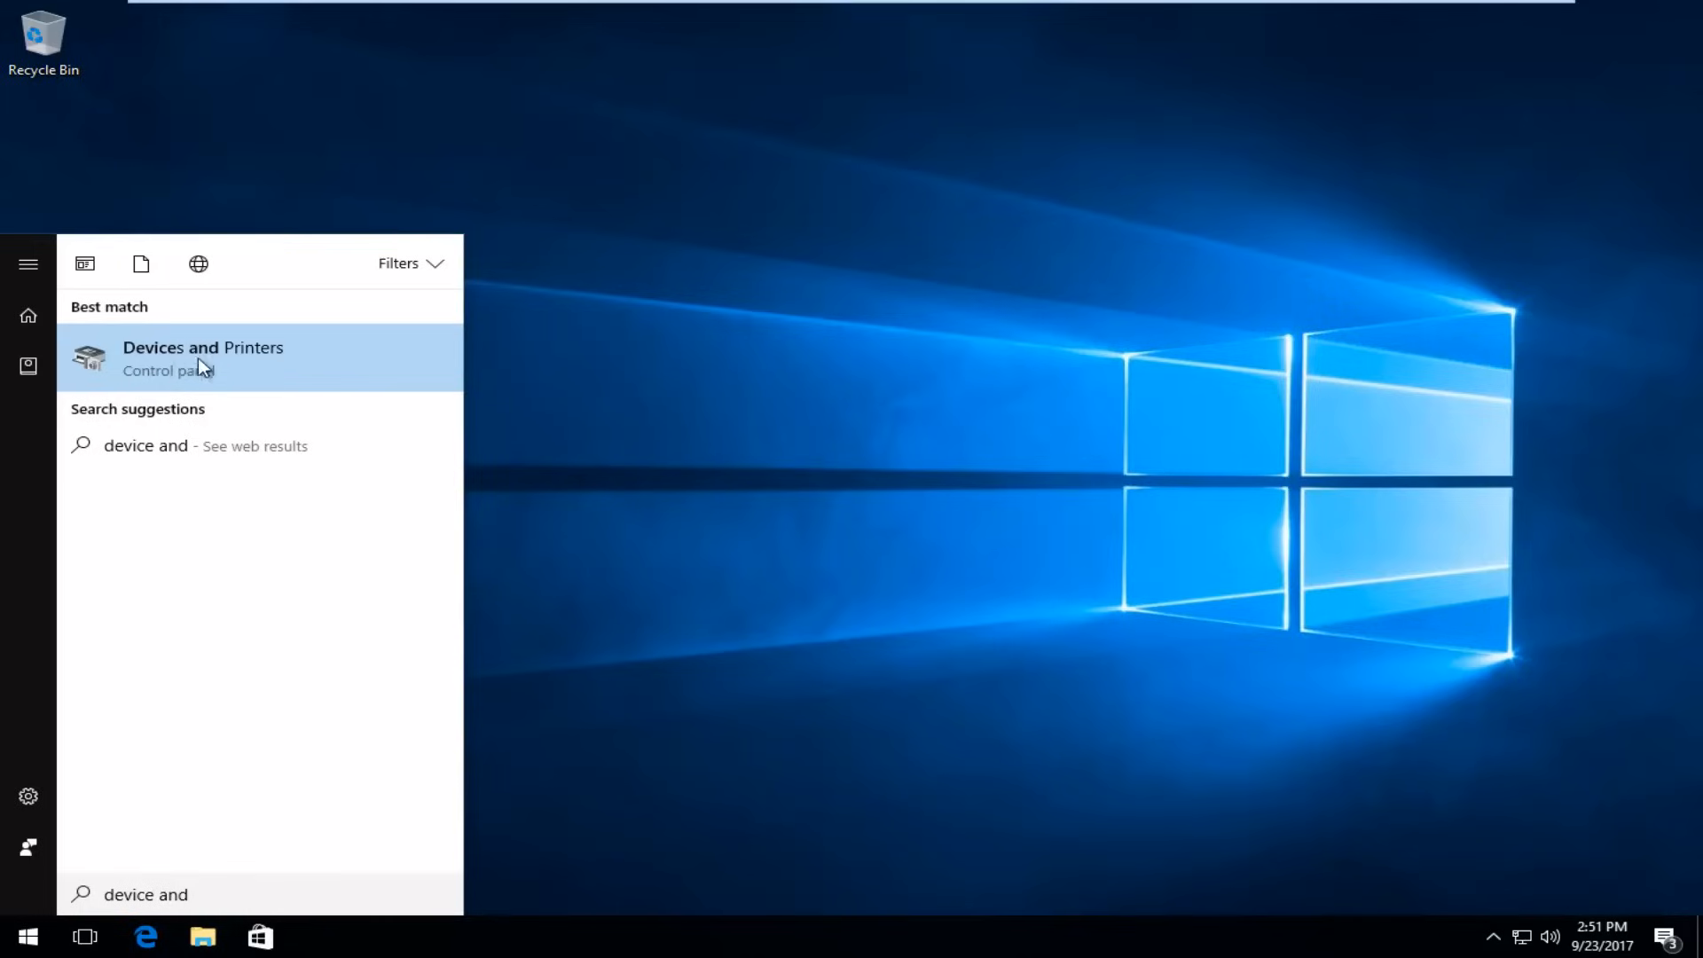
mouse_move(170, 374)
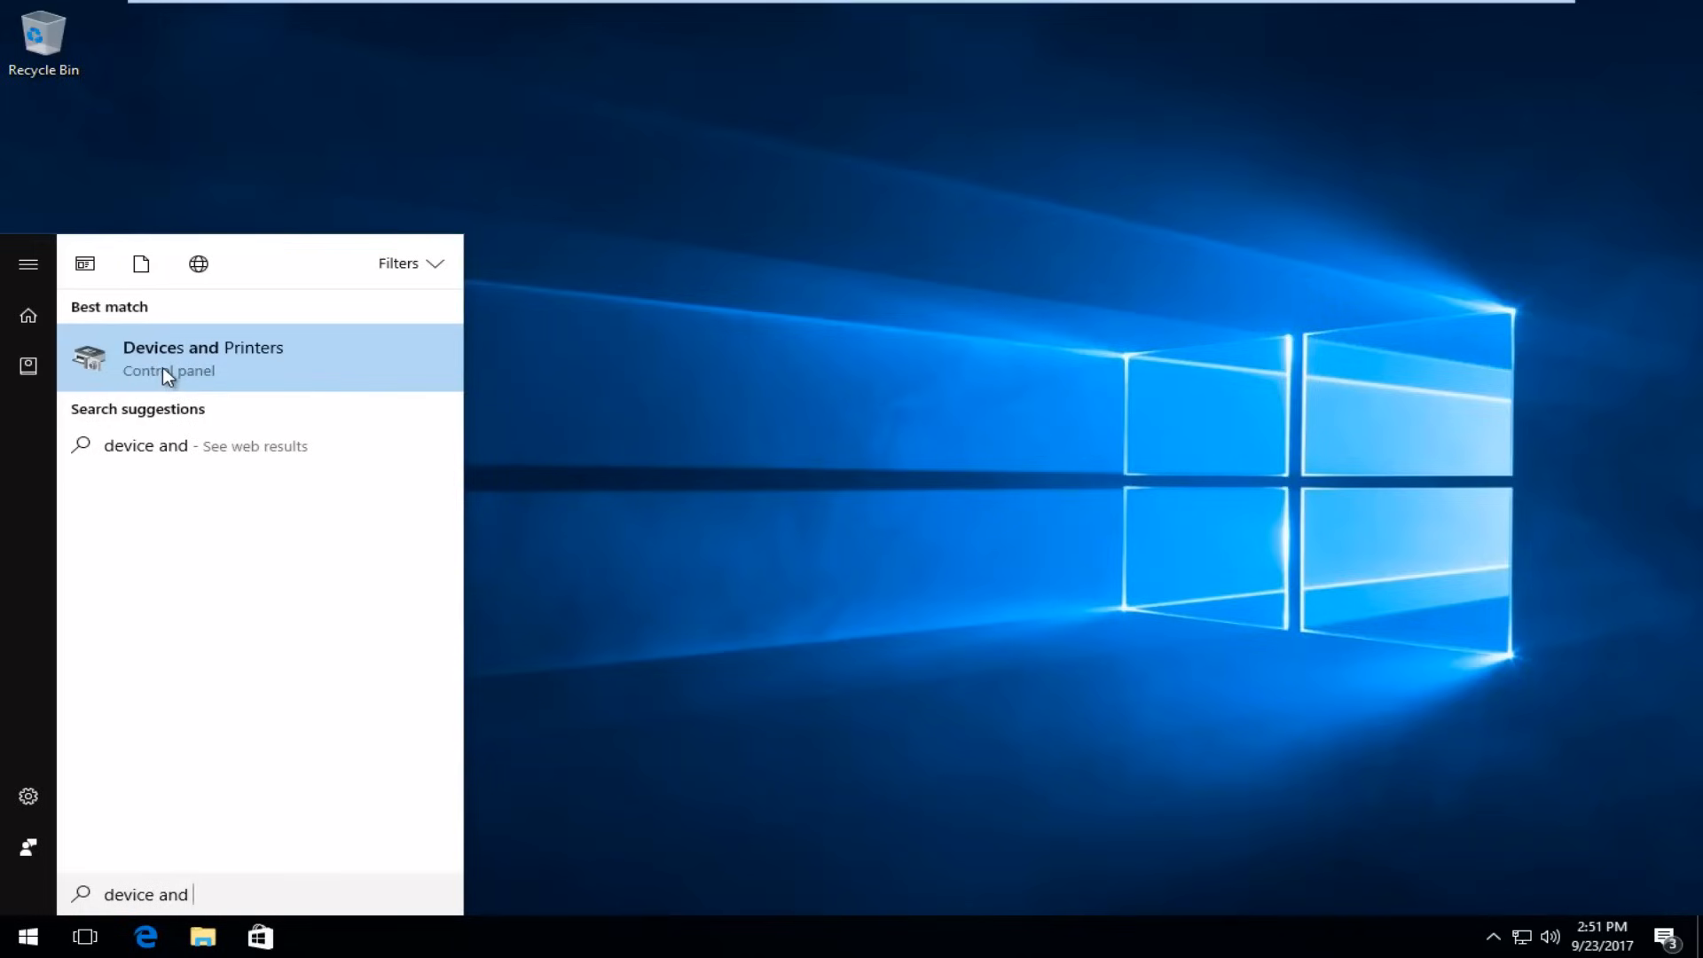
- Open Devices and Printers and launch the Add a printer wizard
left_click(203, 347)
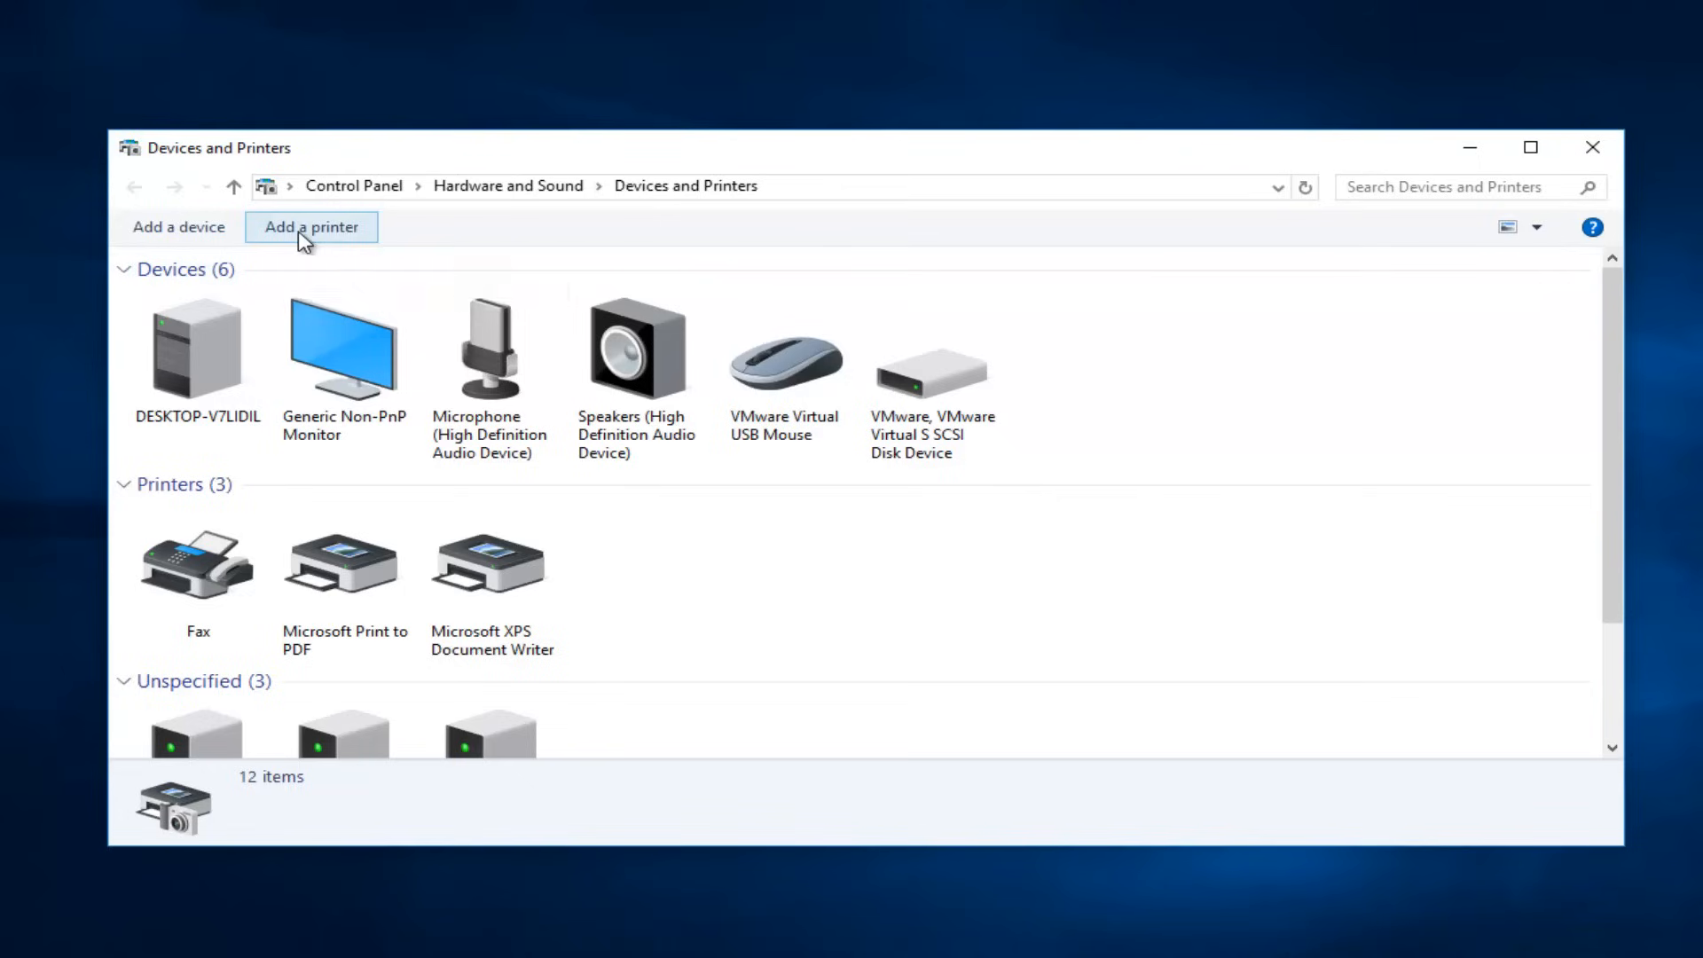
left_click(311, 227)
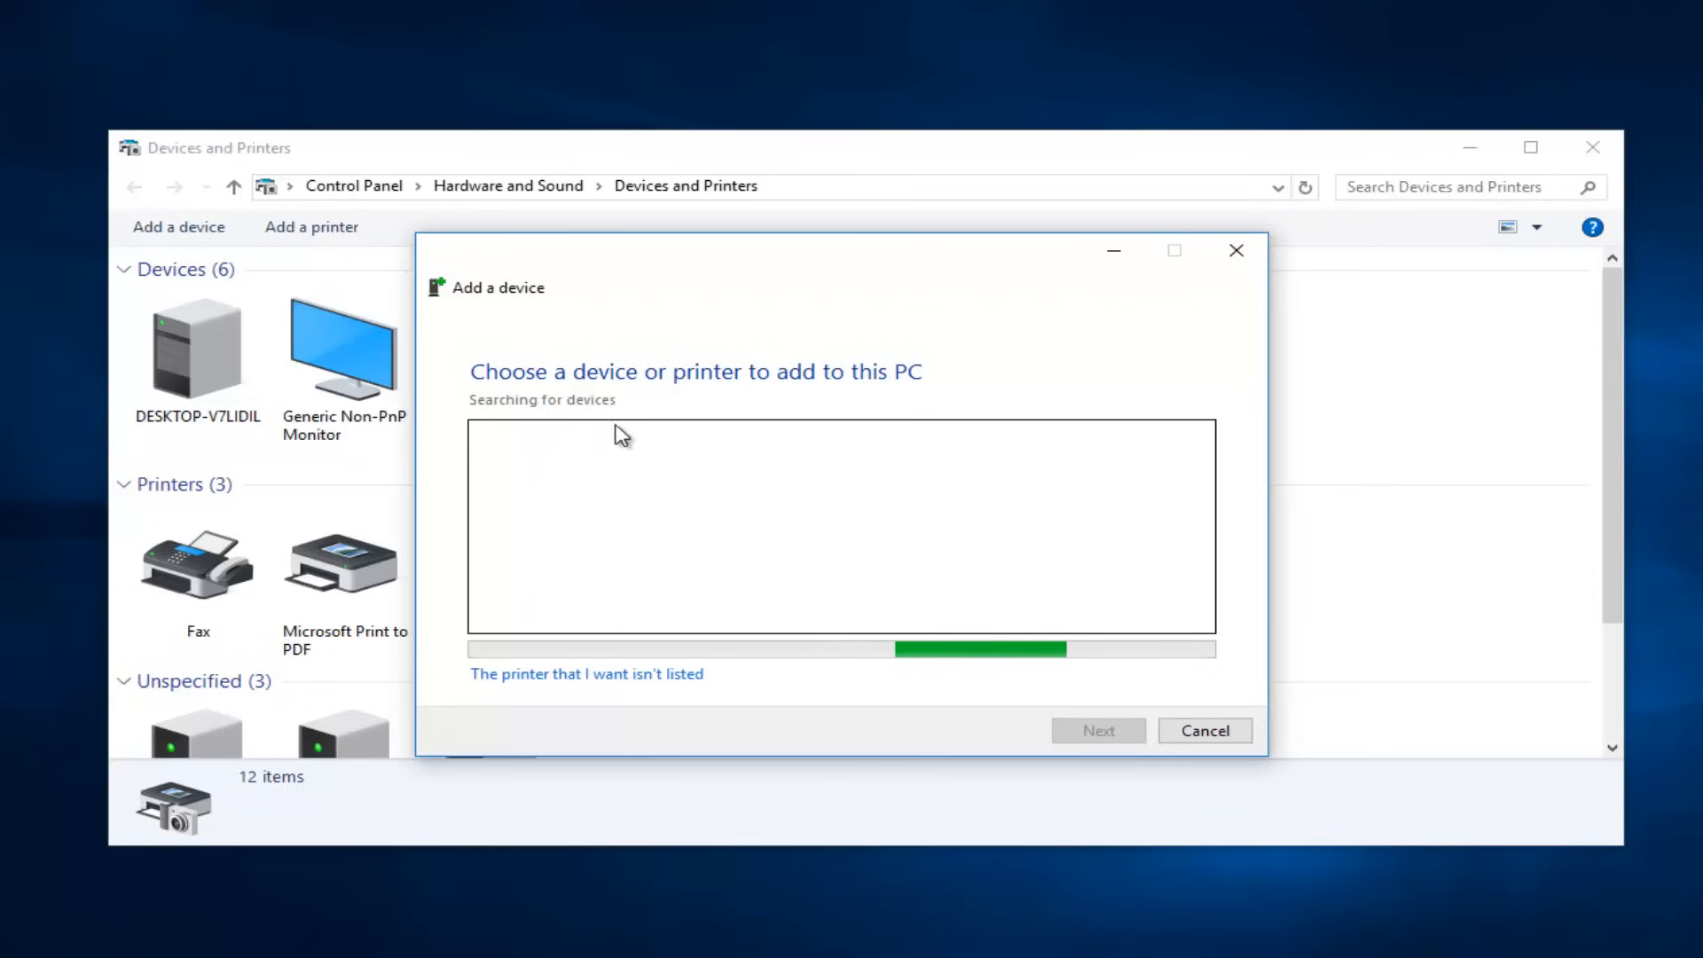
mouse_move(1109, 760)
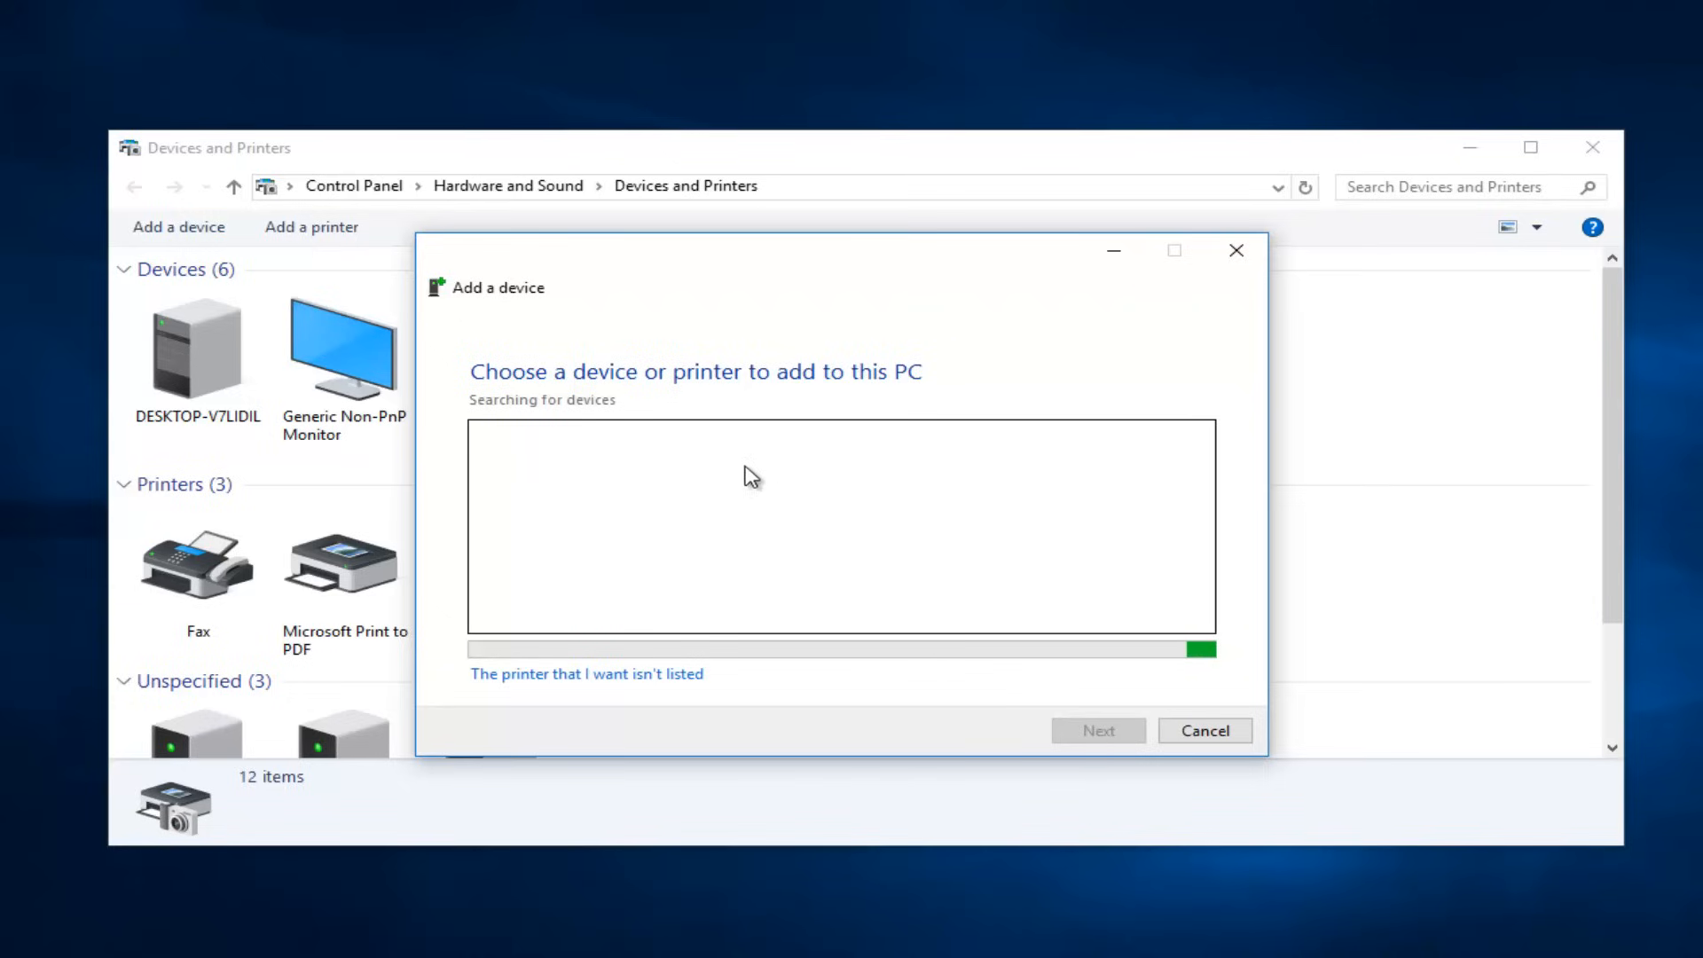
mouse_move(707, 557)
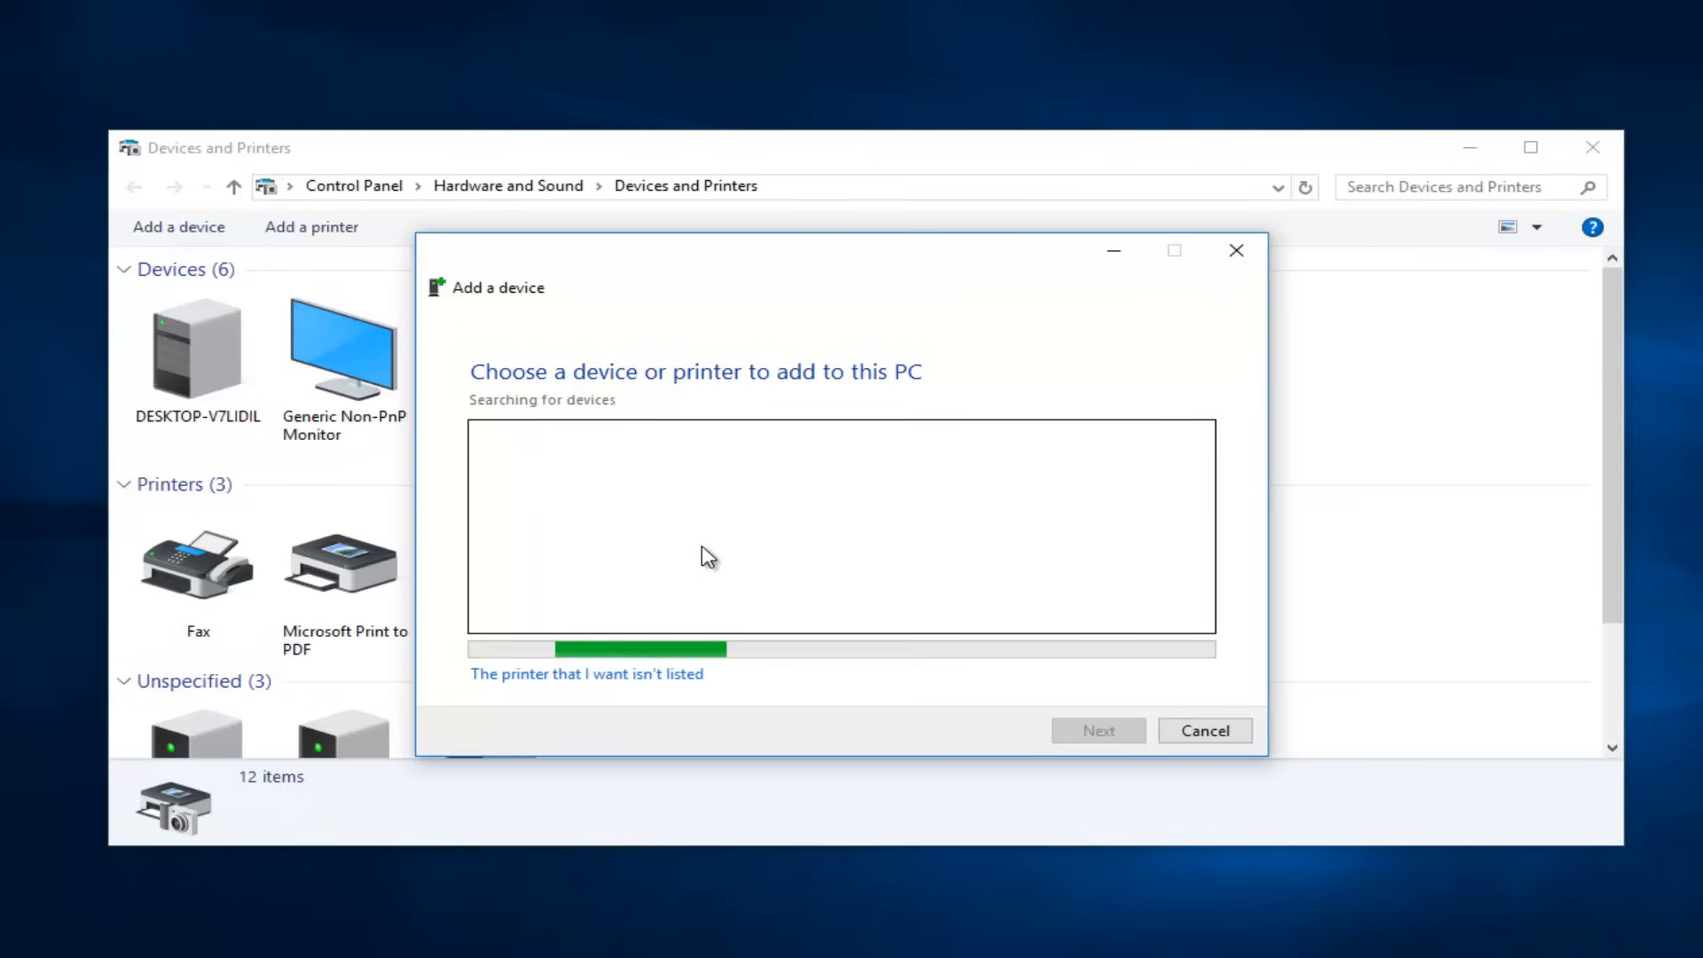
mouse_move(487, 697)
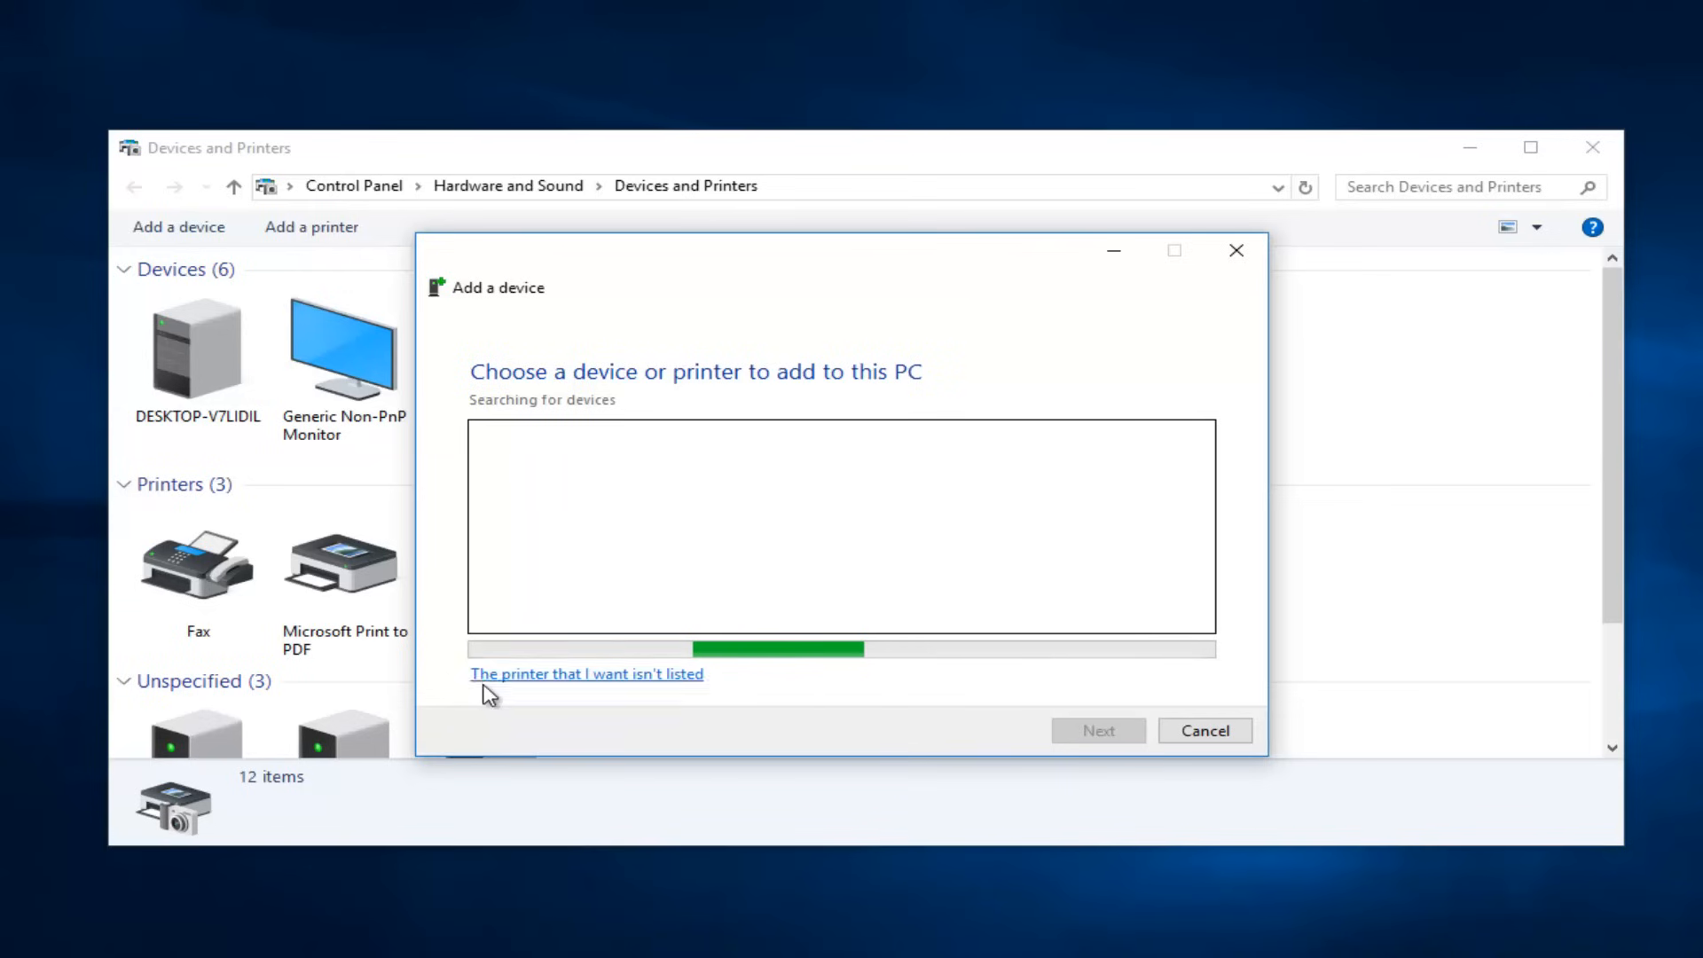
mouse_move(618, 686)
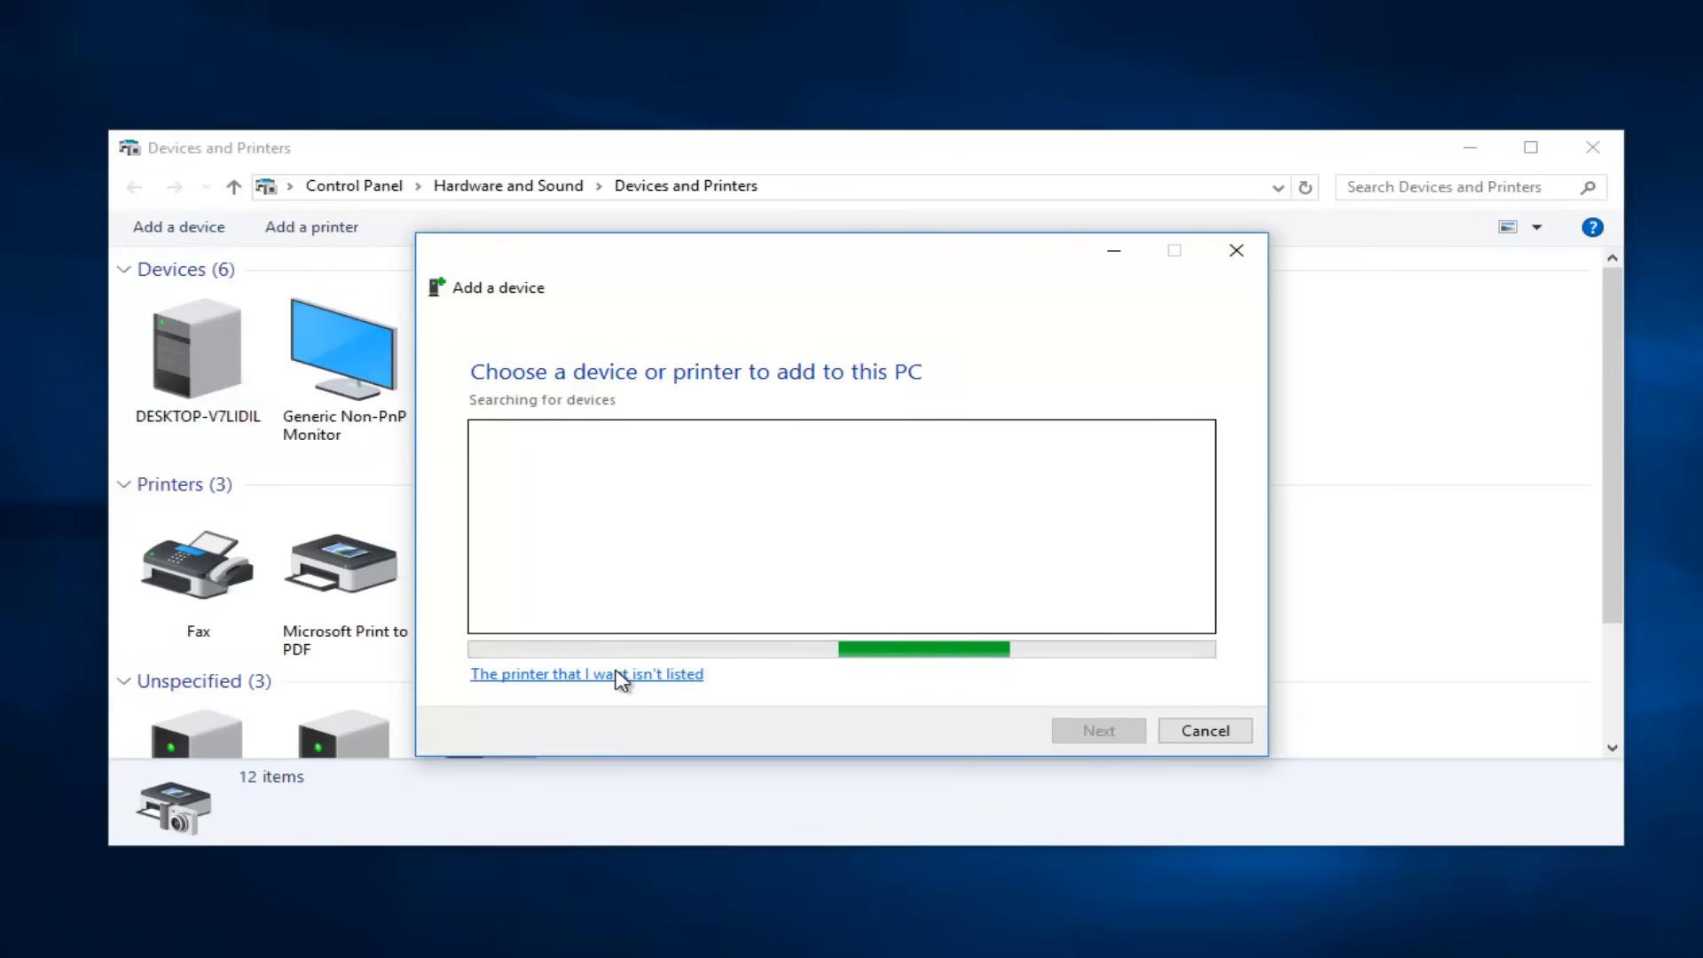
- Add a local printer with manual settings, keeping the existing LPT1 port
left_click(587, 674)
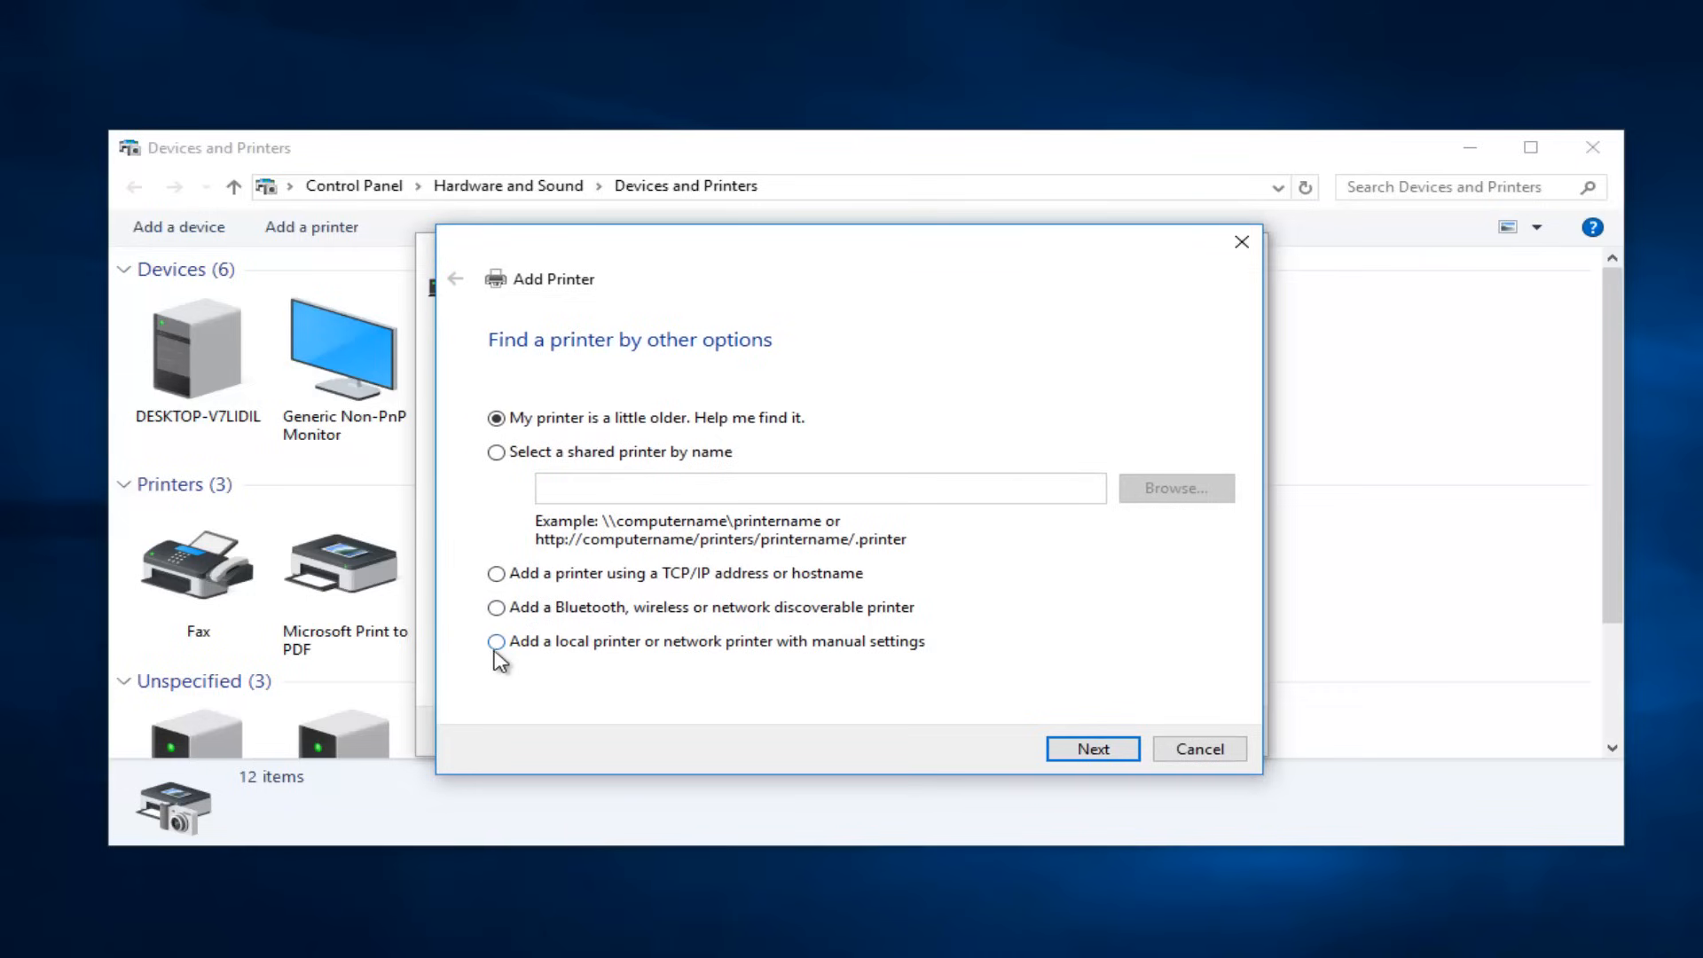
left_click(495, 641)
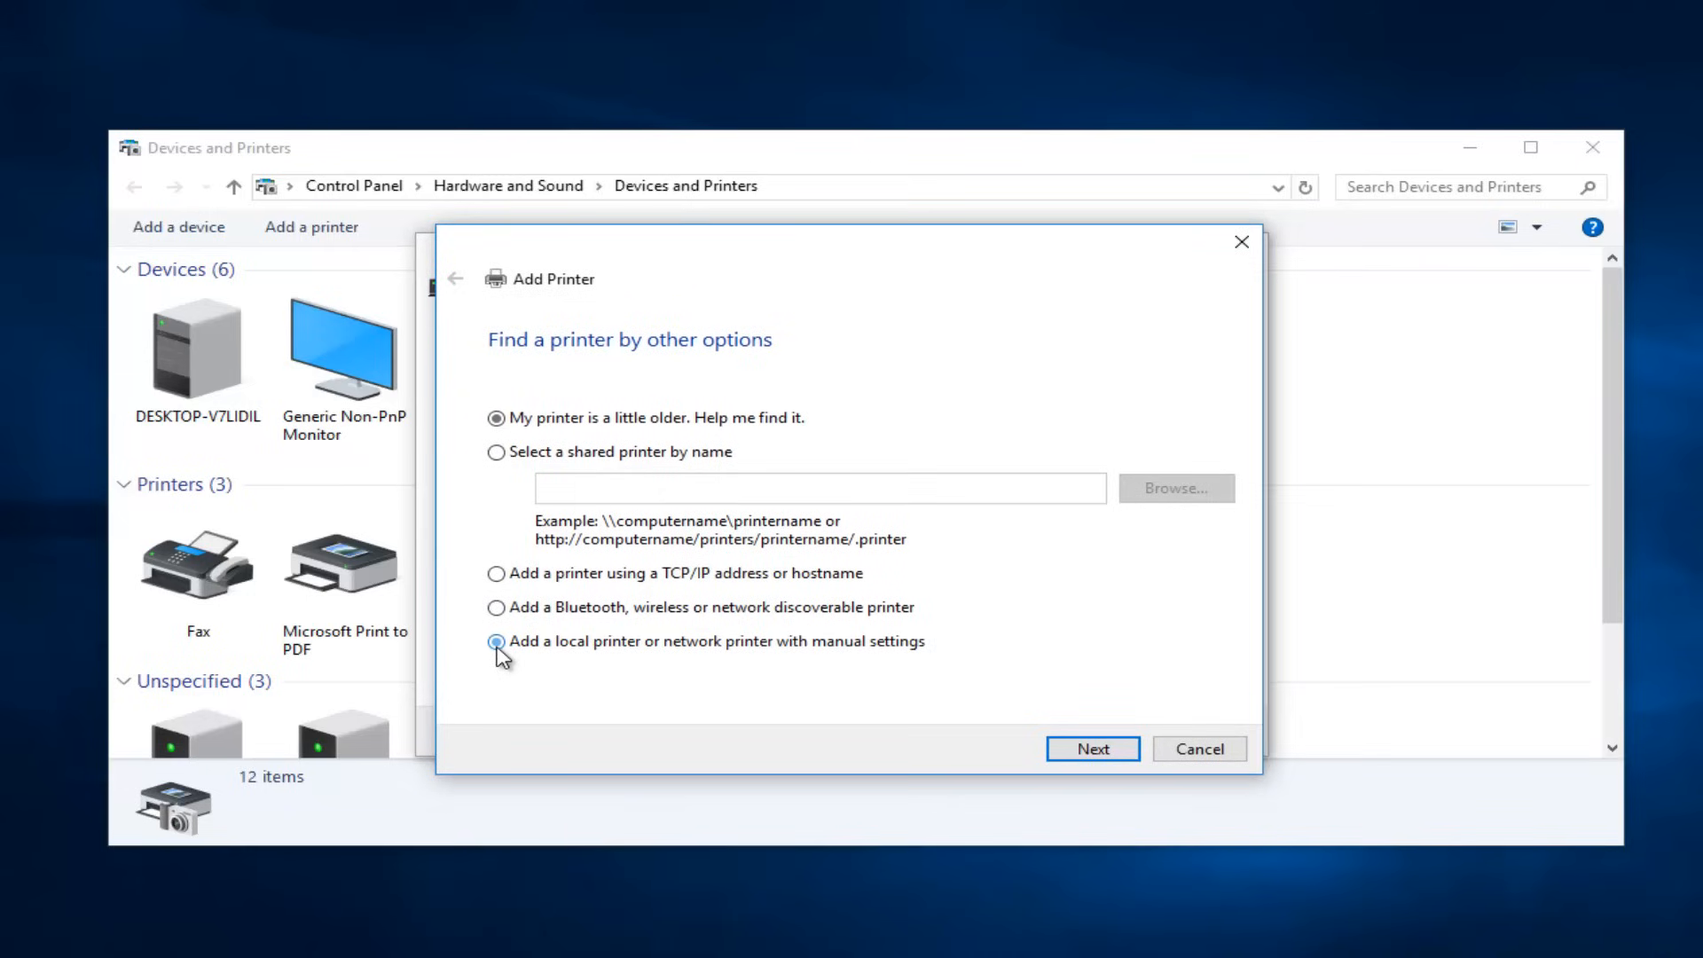
left_click(1092, 749)
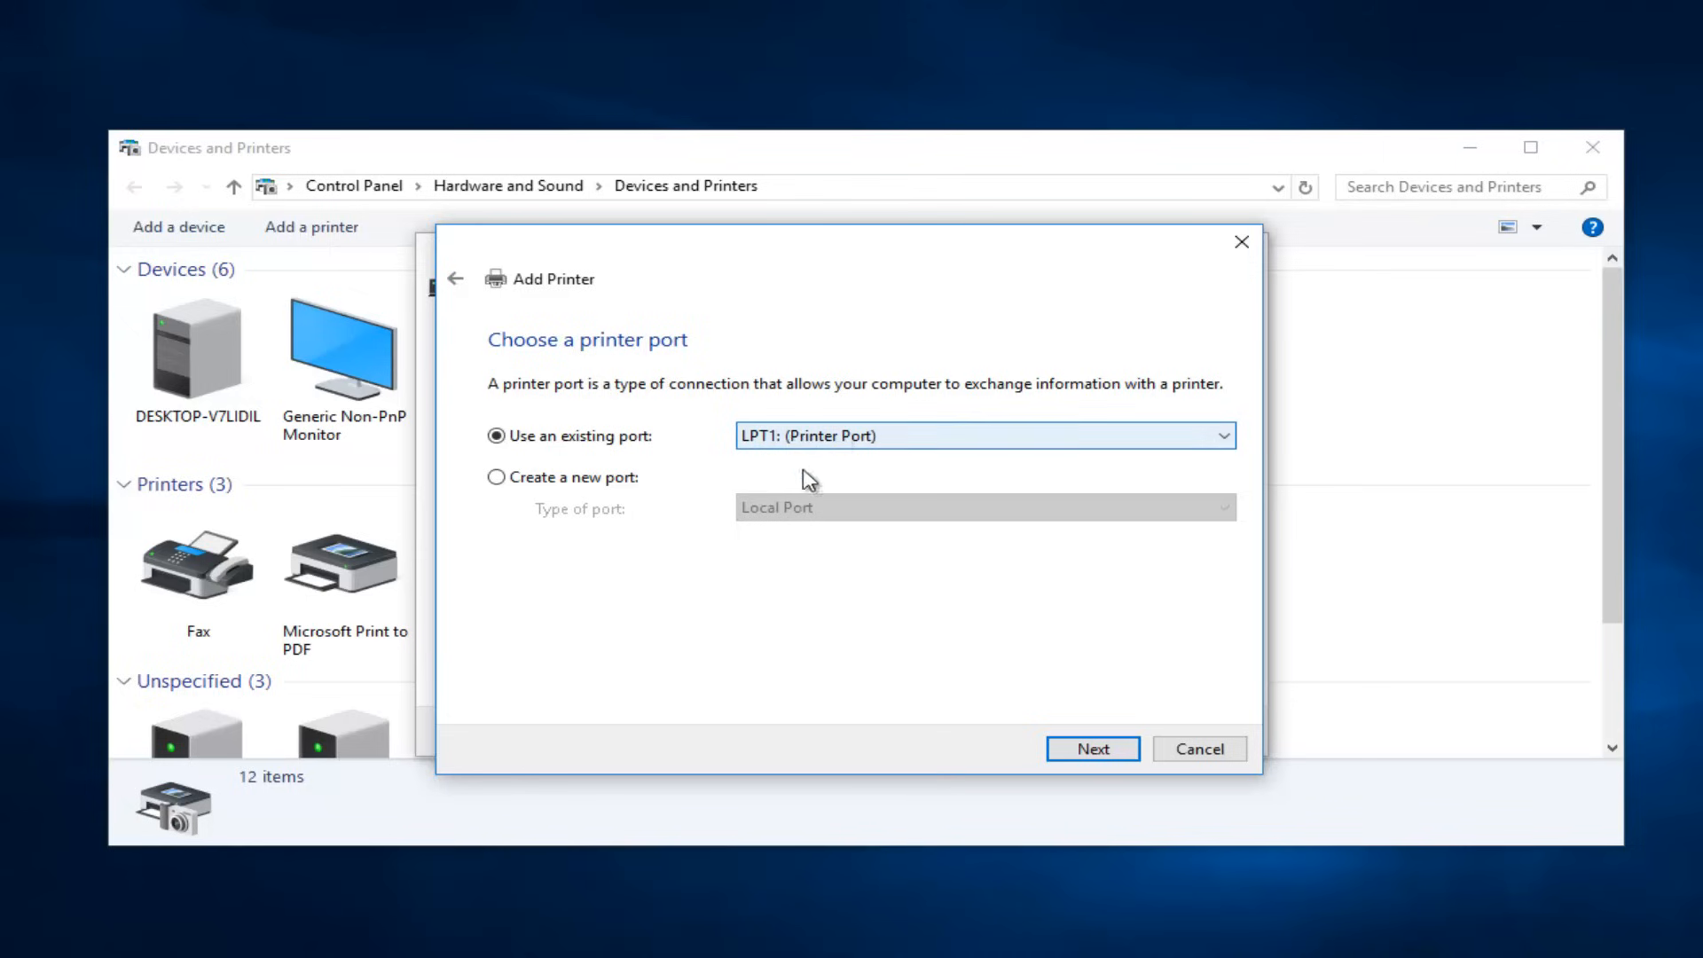
left_click(1091, 749)
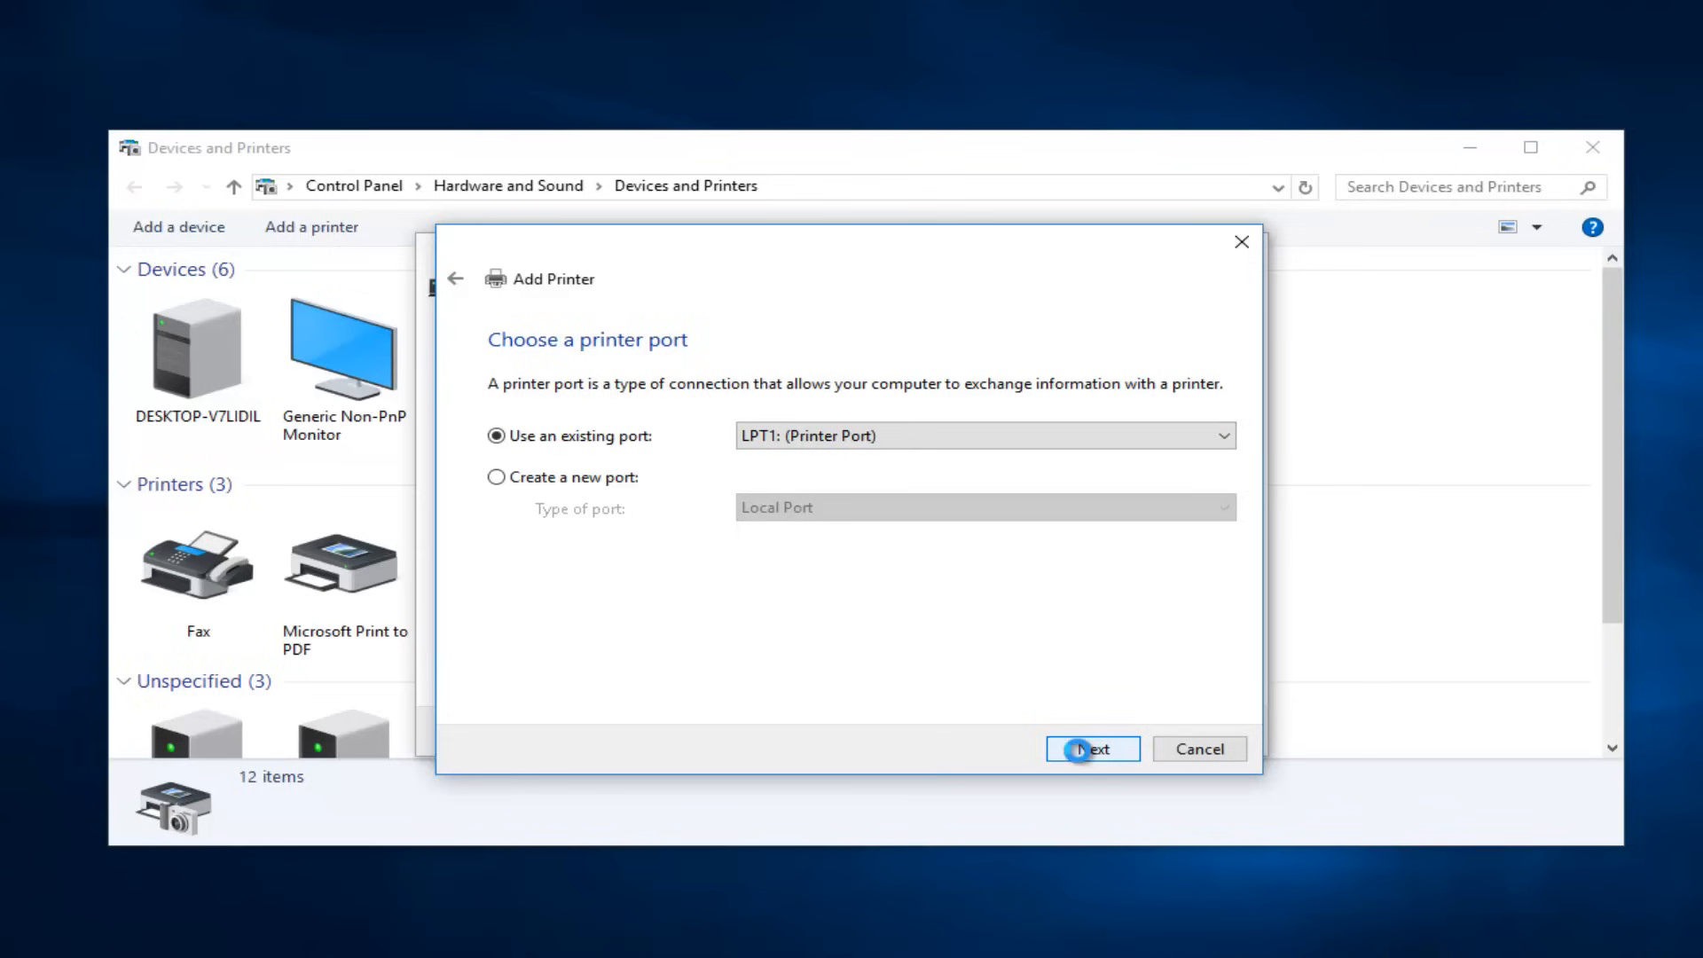
- Choose manufacturer Dell and the Dell 3330dn Laser Printer Class Driver
left_click(1091, 749)
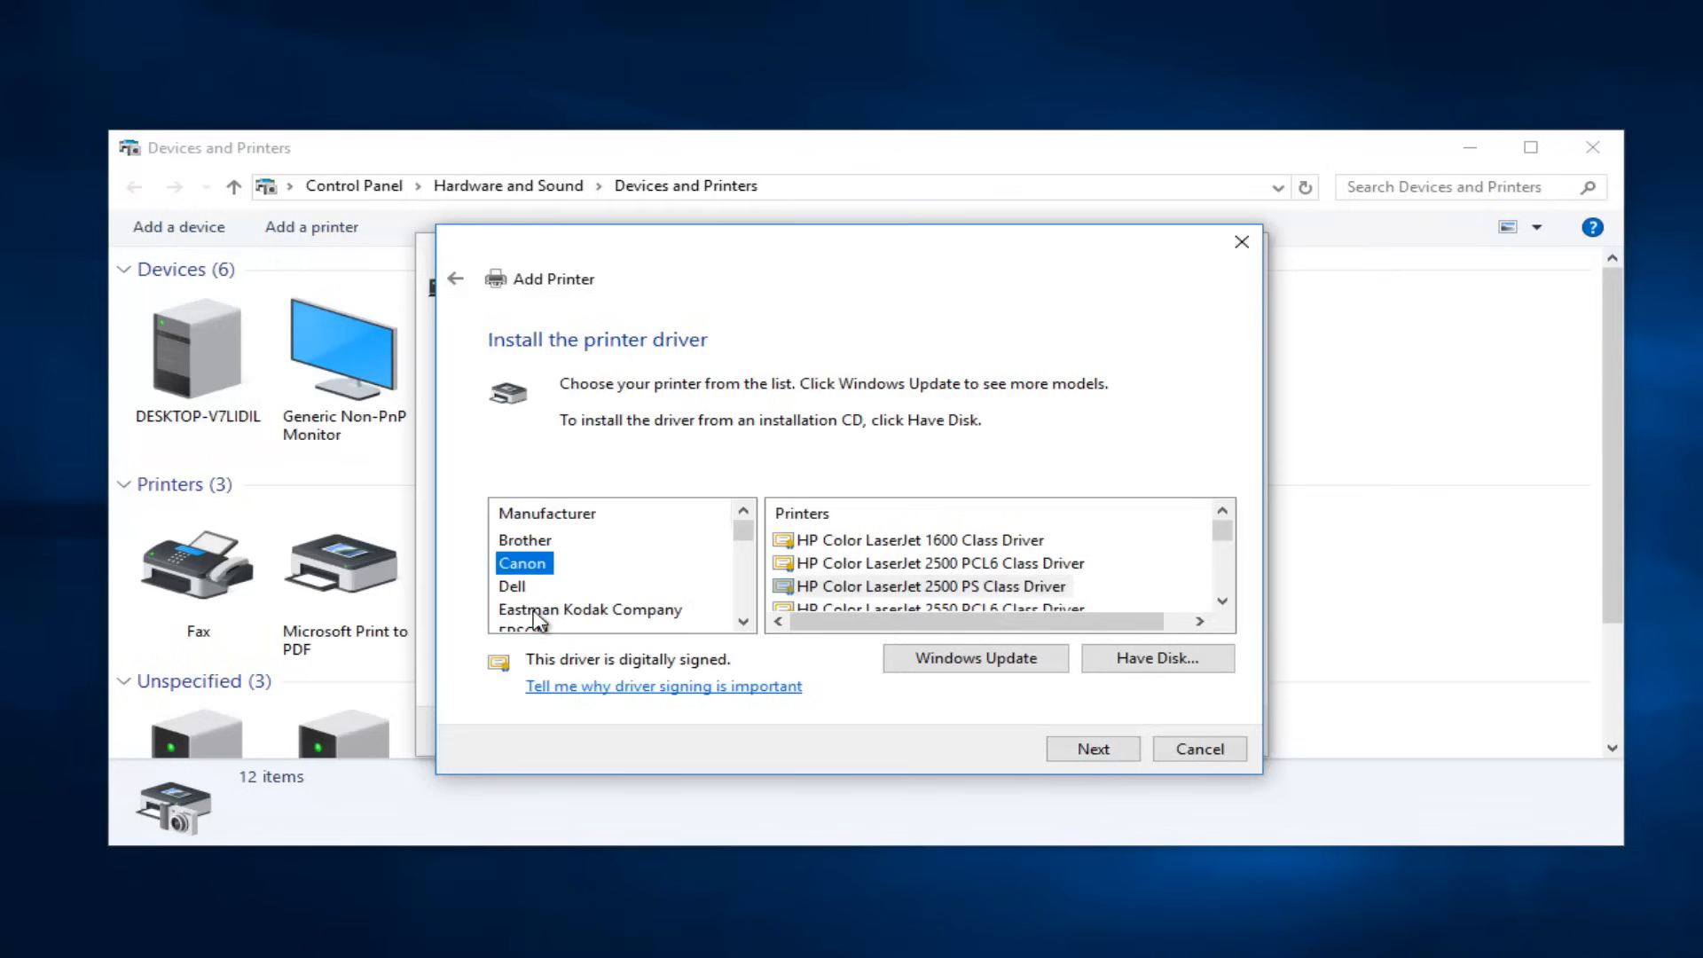
left_click(514, 586)
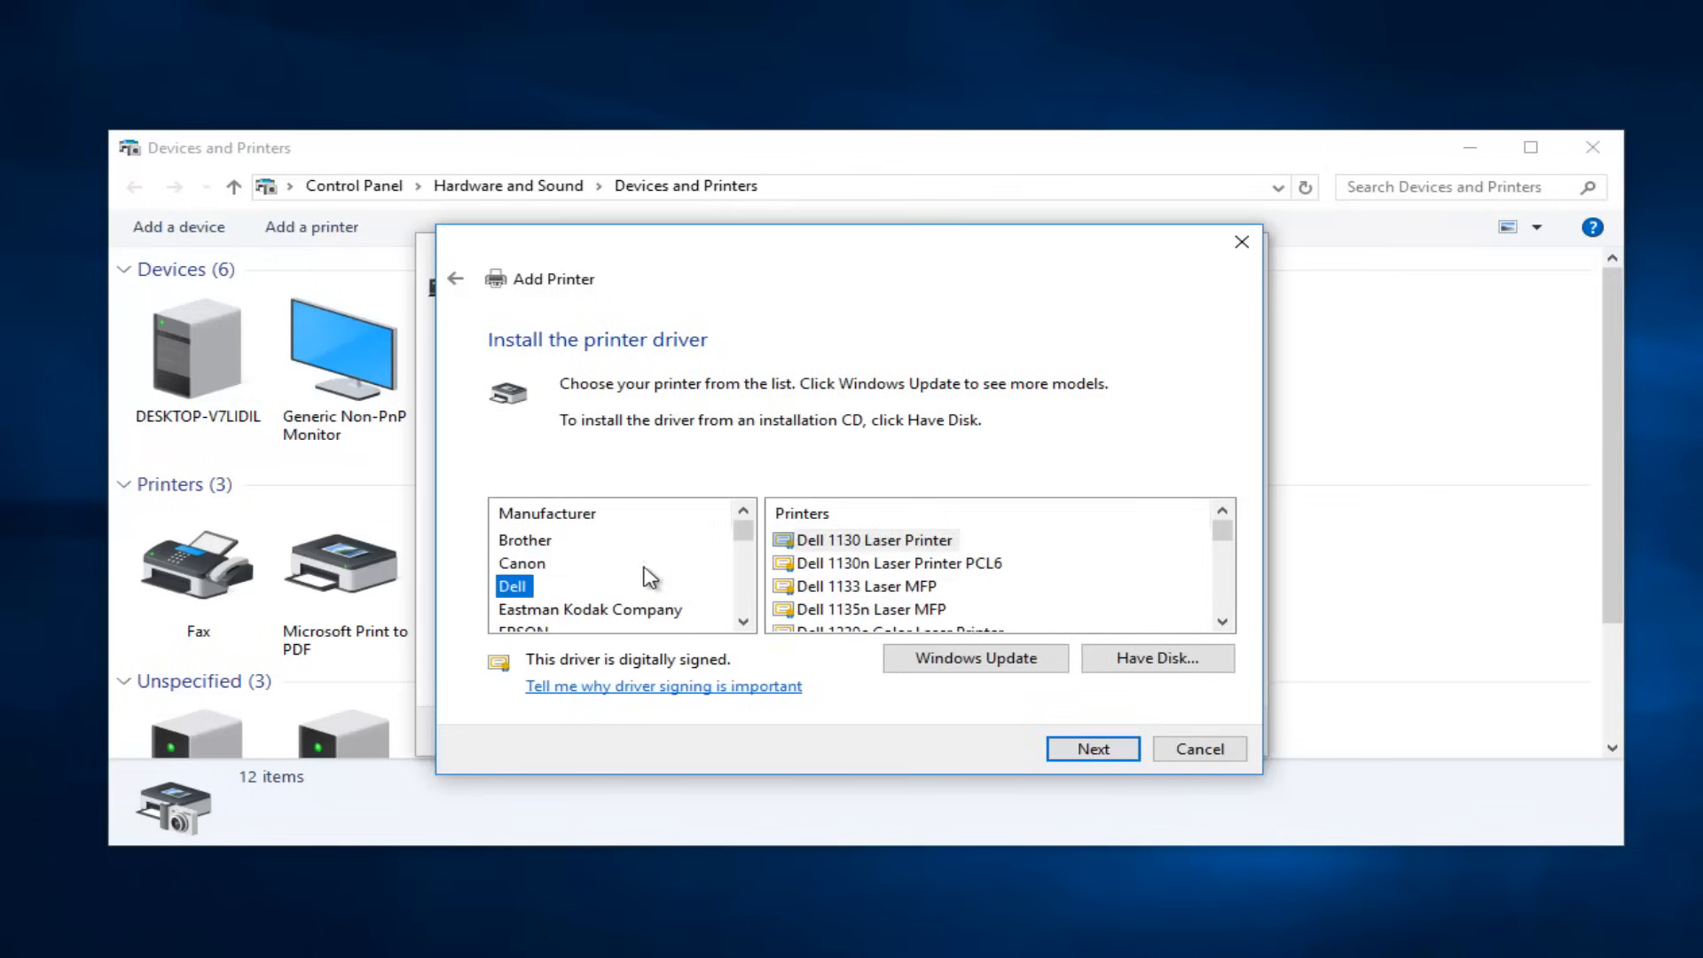
mouse_move(1085, 597)
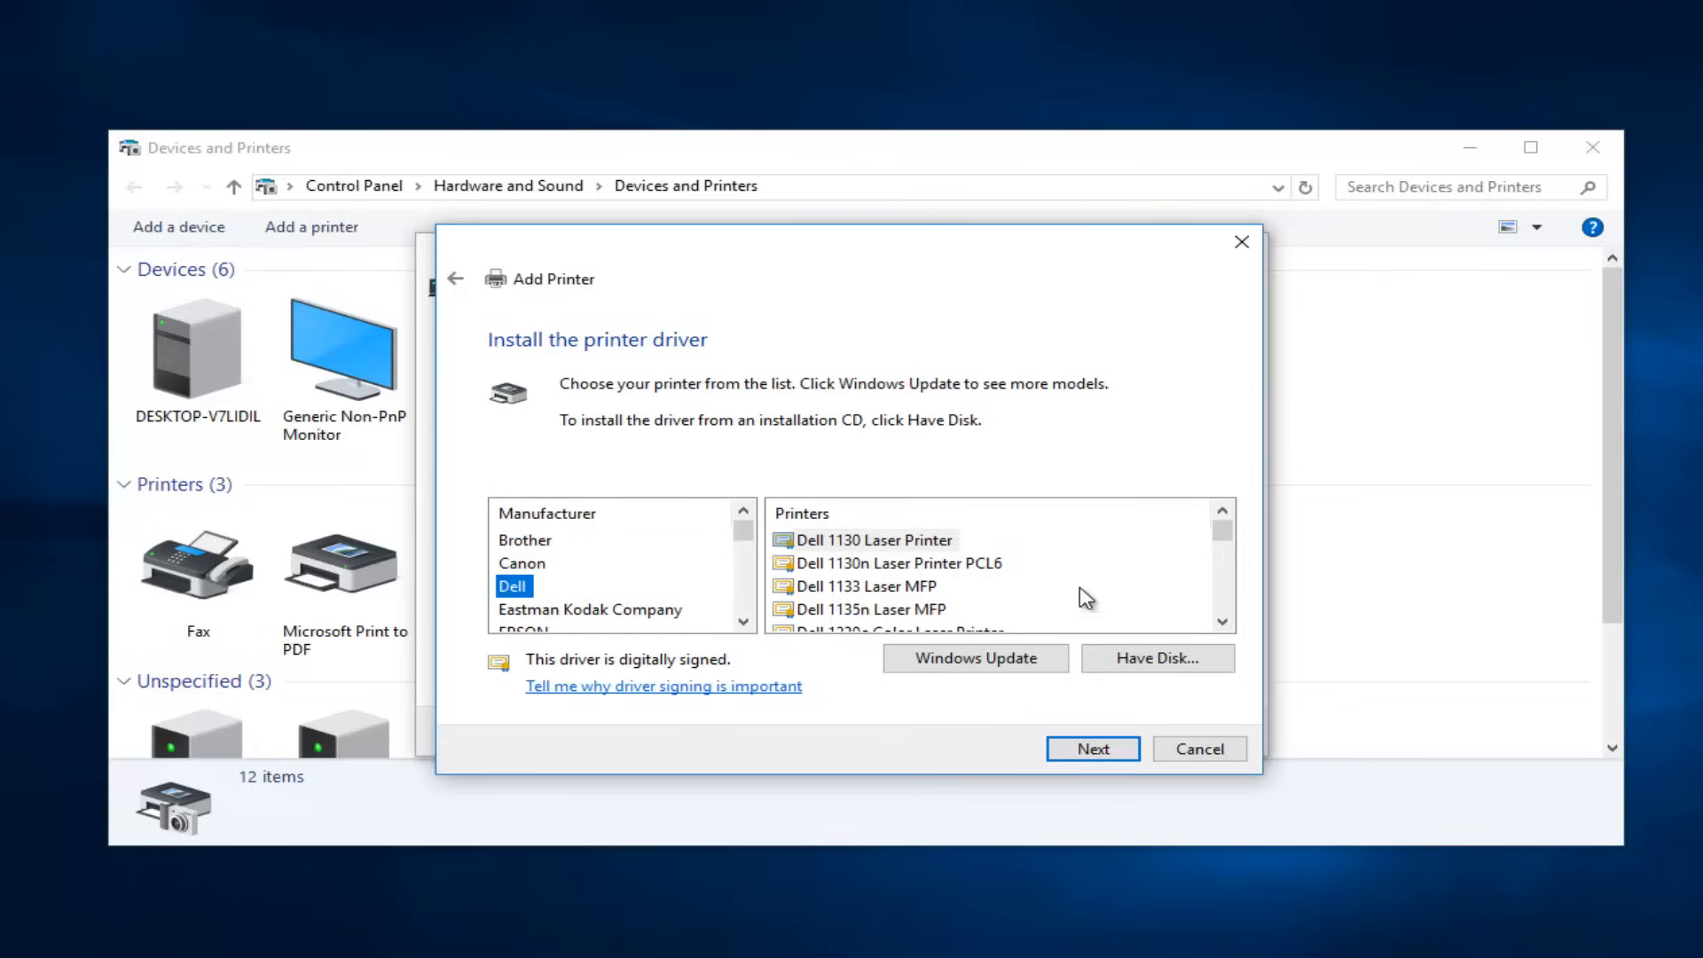
scroll("down", 3)
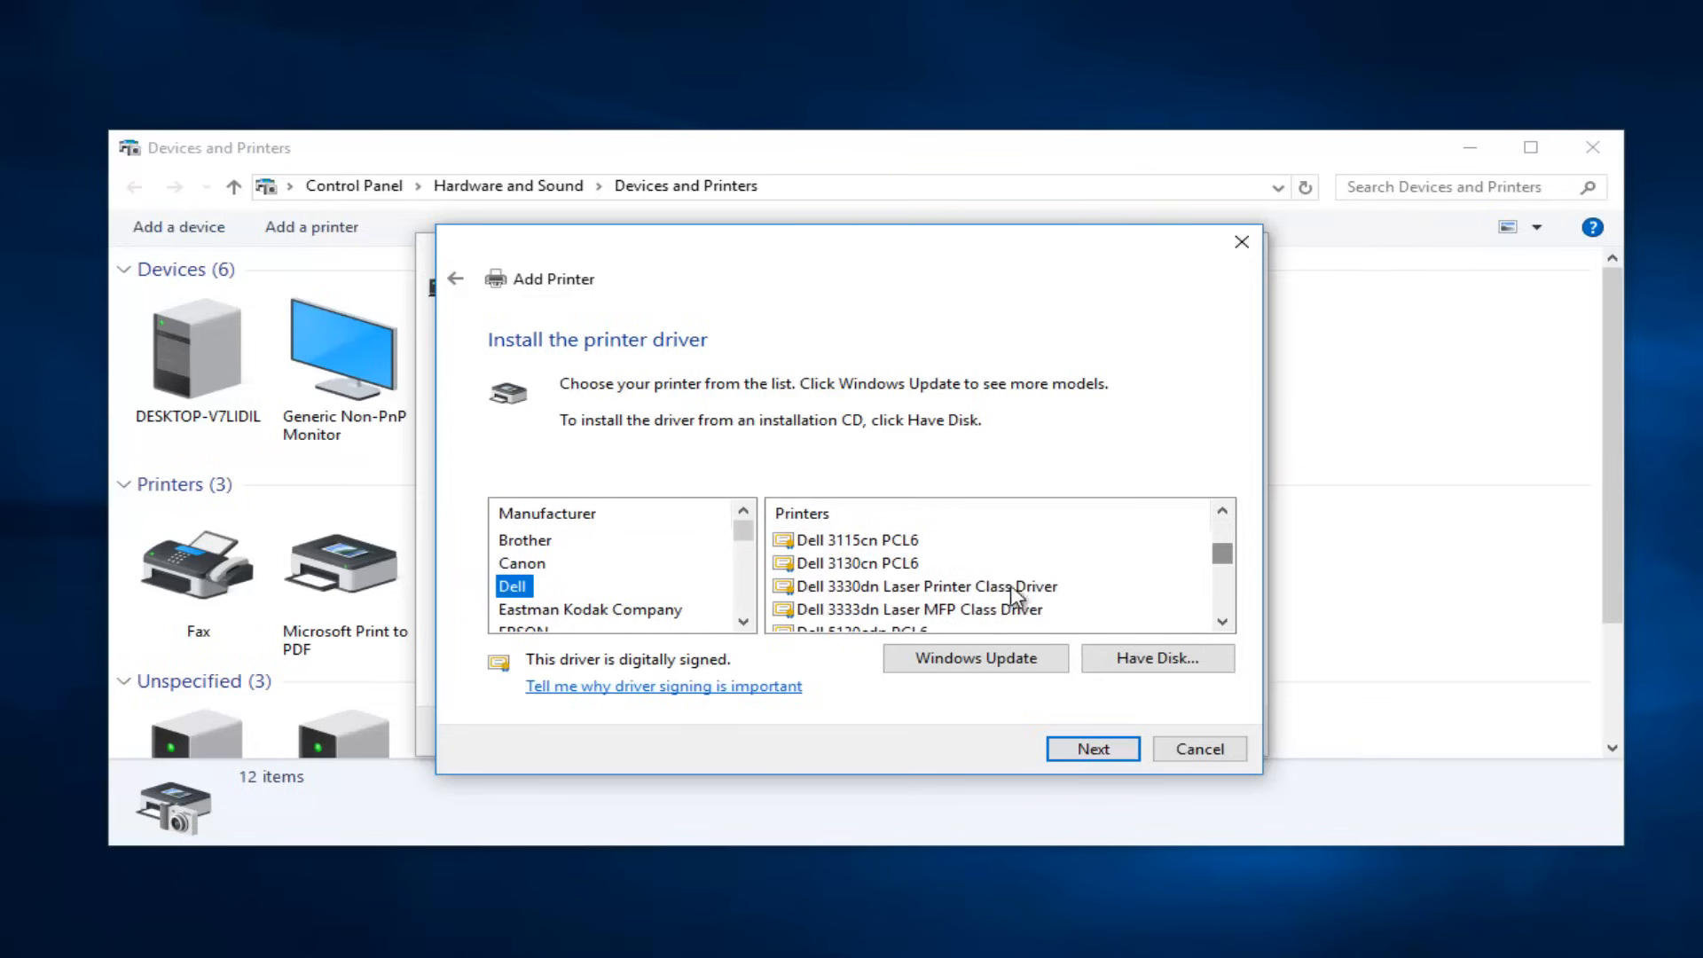
scroll("down", 3)
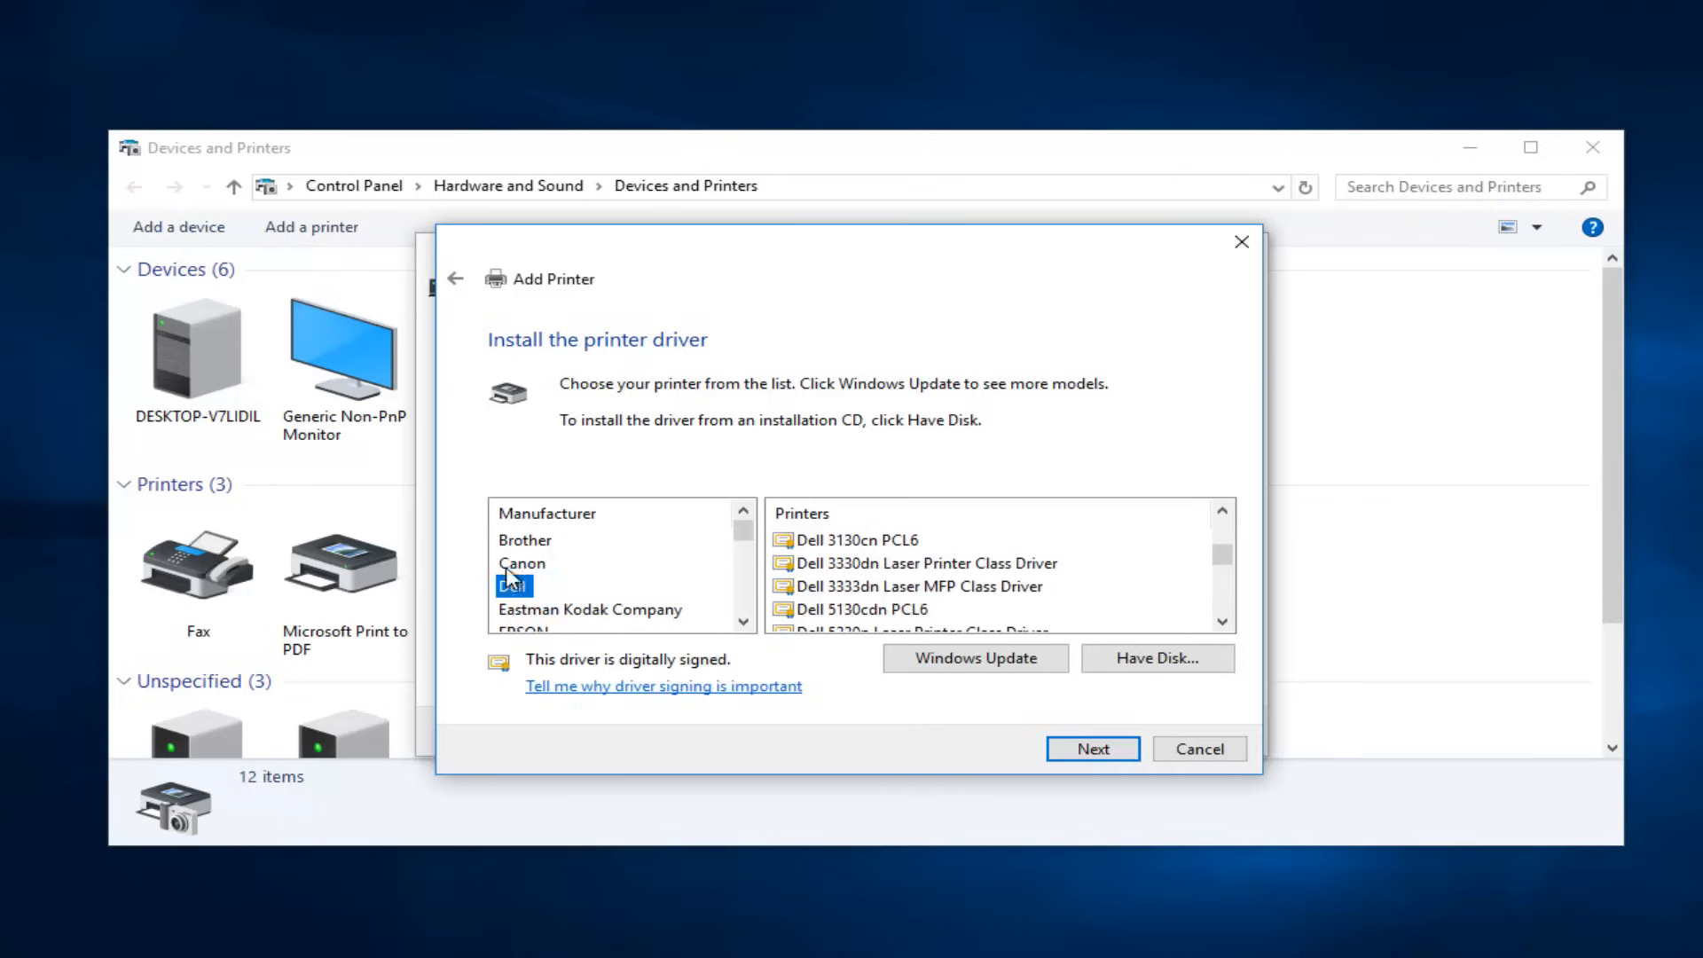
left_click(513, 586)
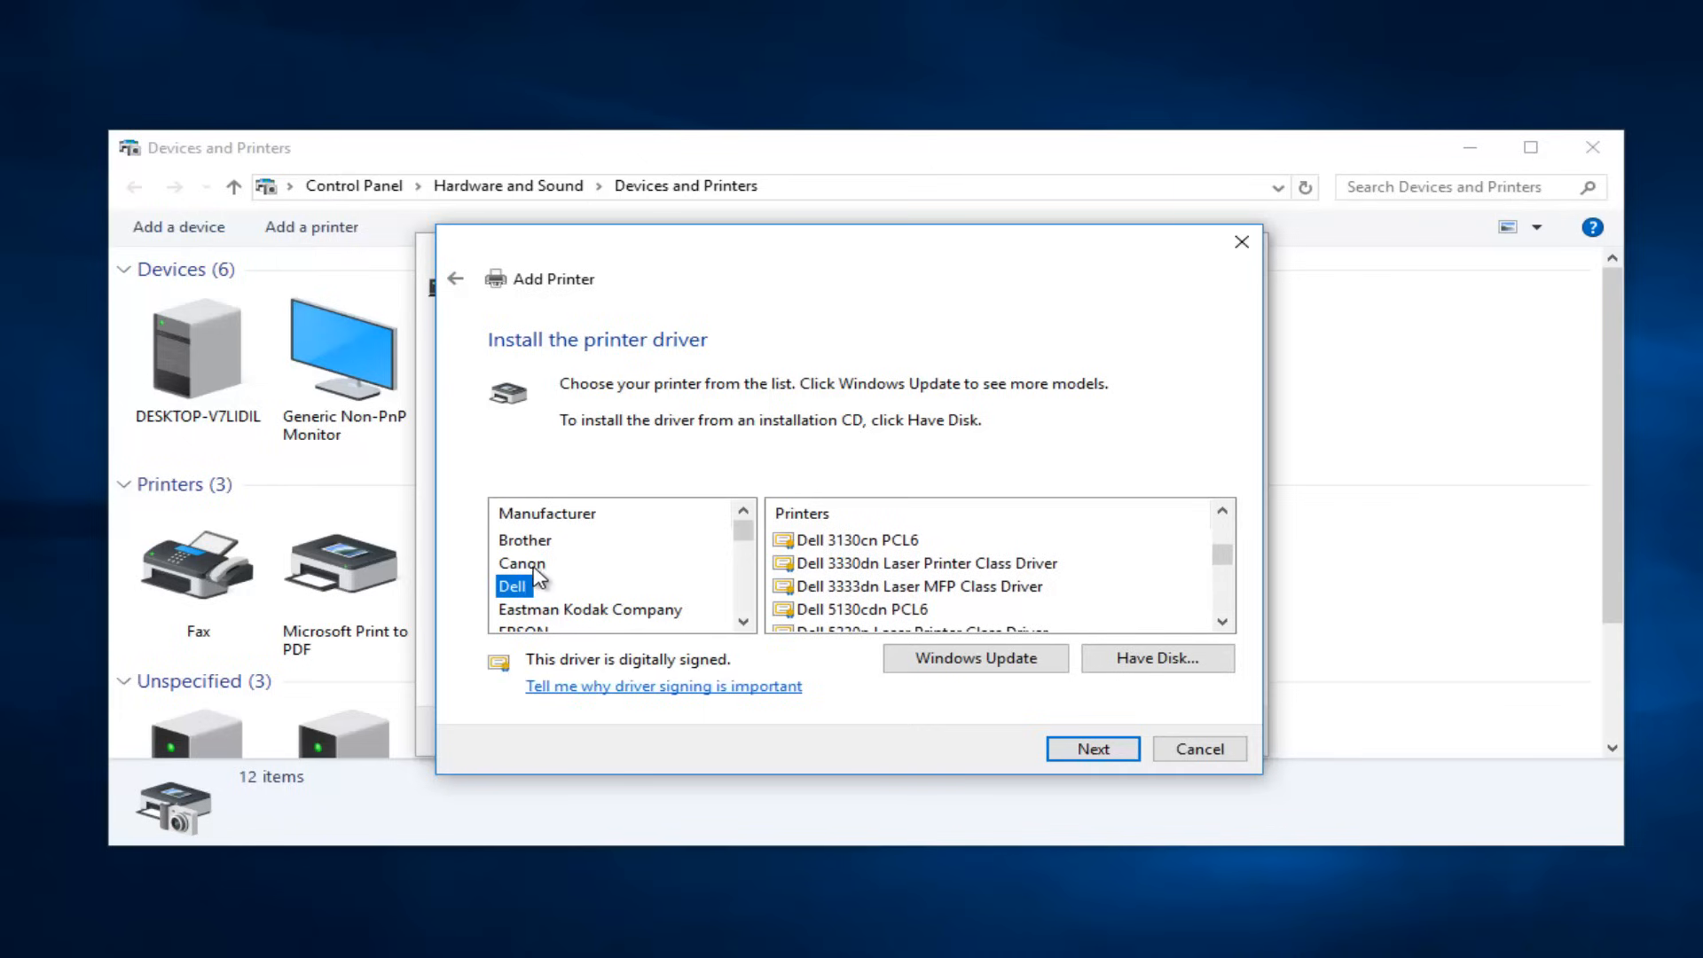
mouse_move(564, 585)
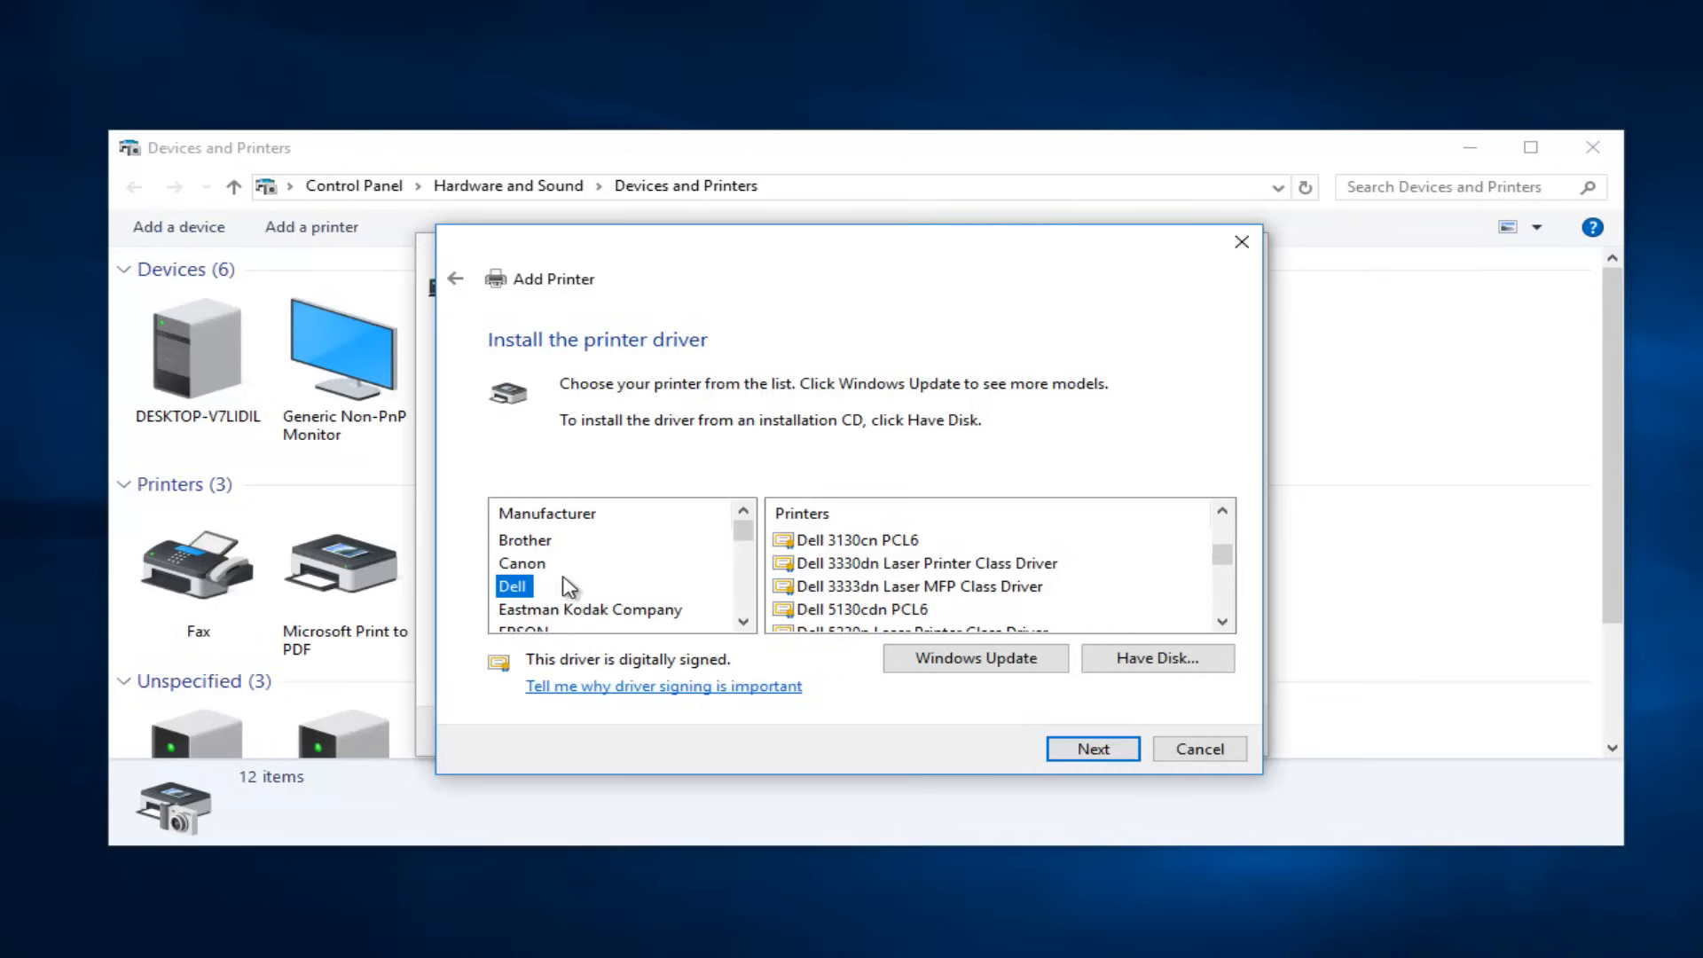
mouse_move(836, 583)
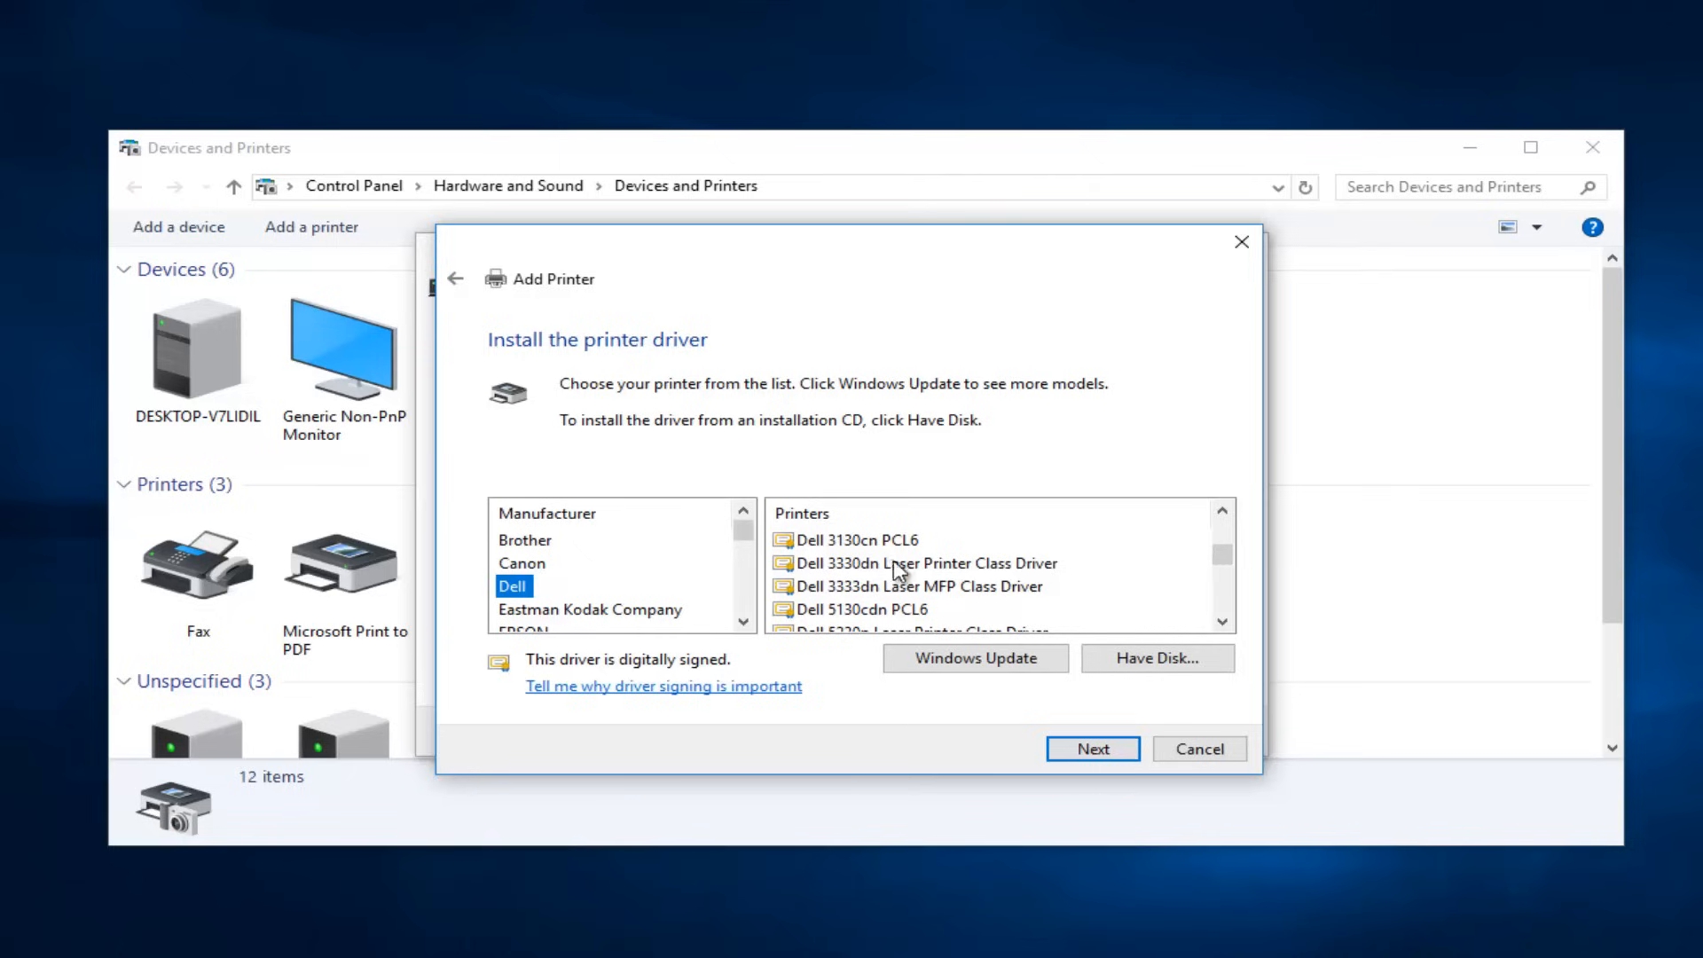
left_click(911, 563)
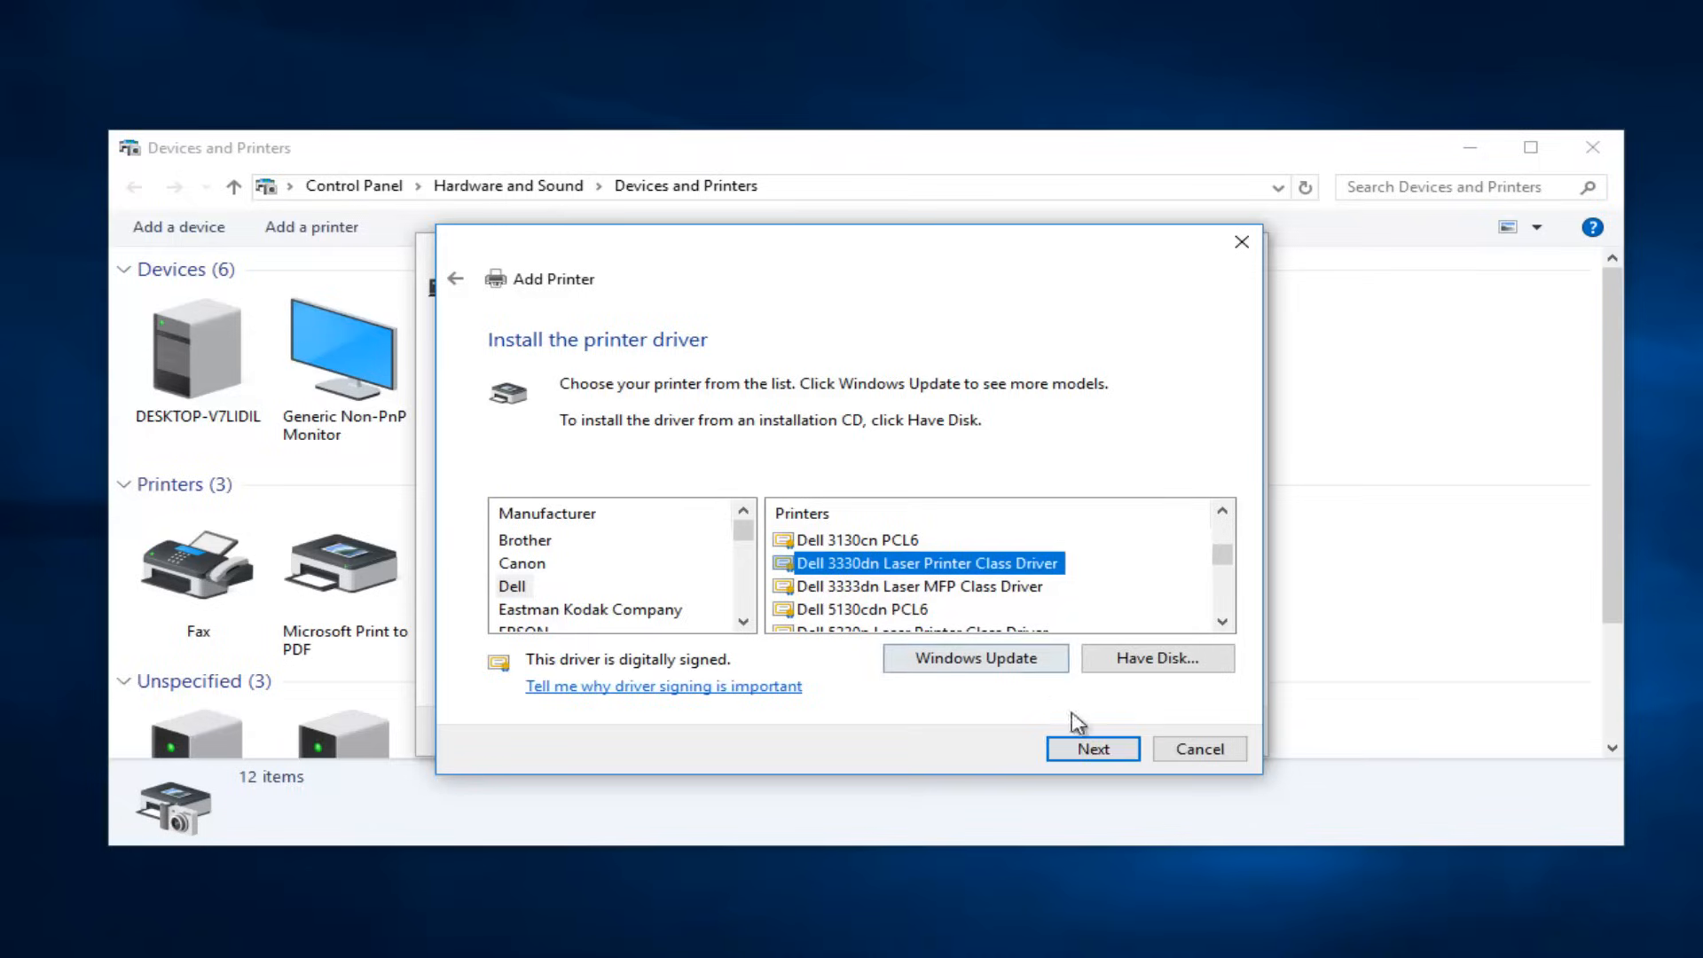
- Confirm the driver and install it under the default name 'Dell 3330dn Laser Printer Class Driver'
left_click(1093, 749)
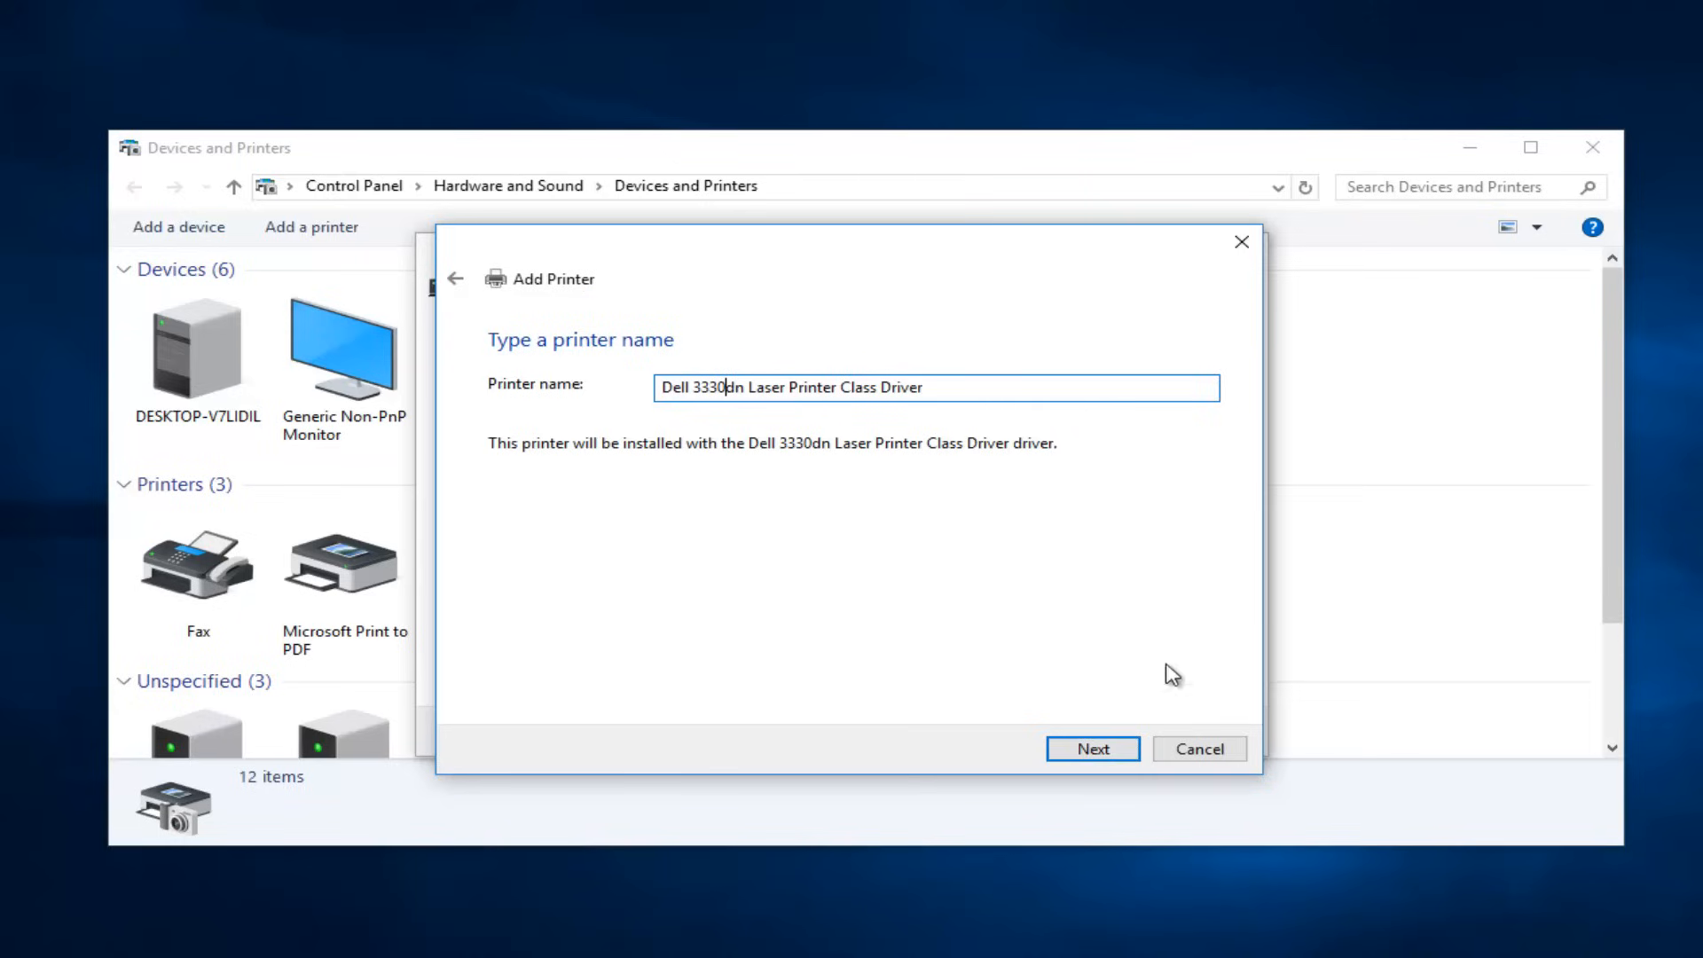
left_click(1091, 749)
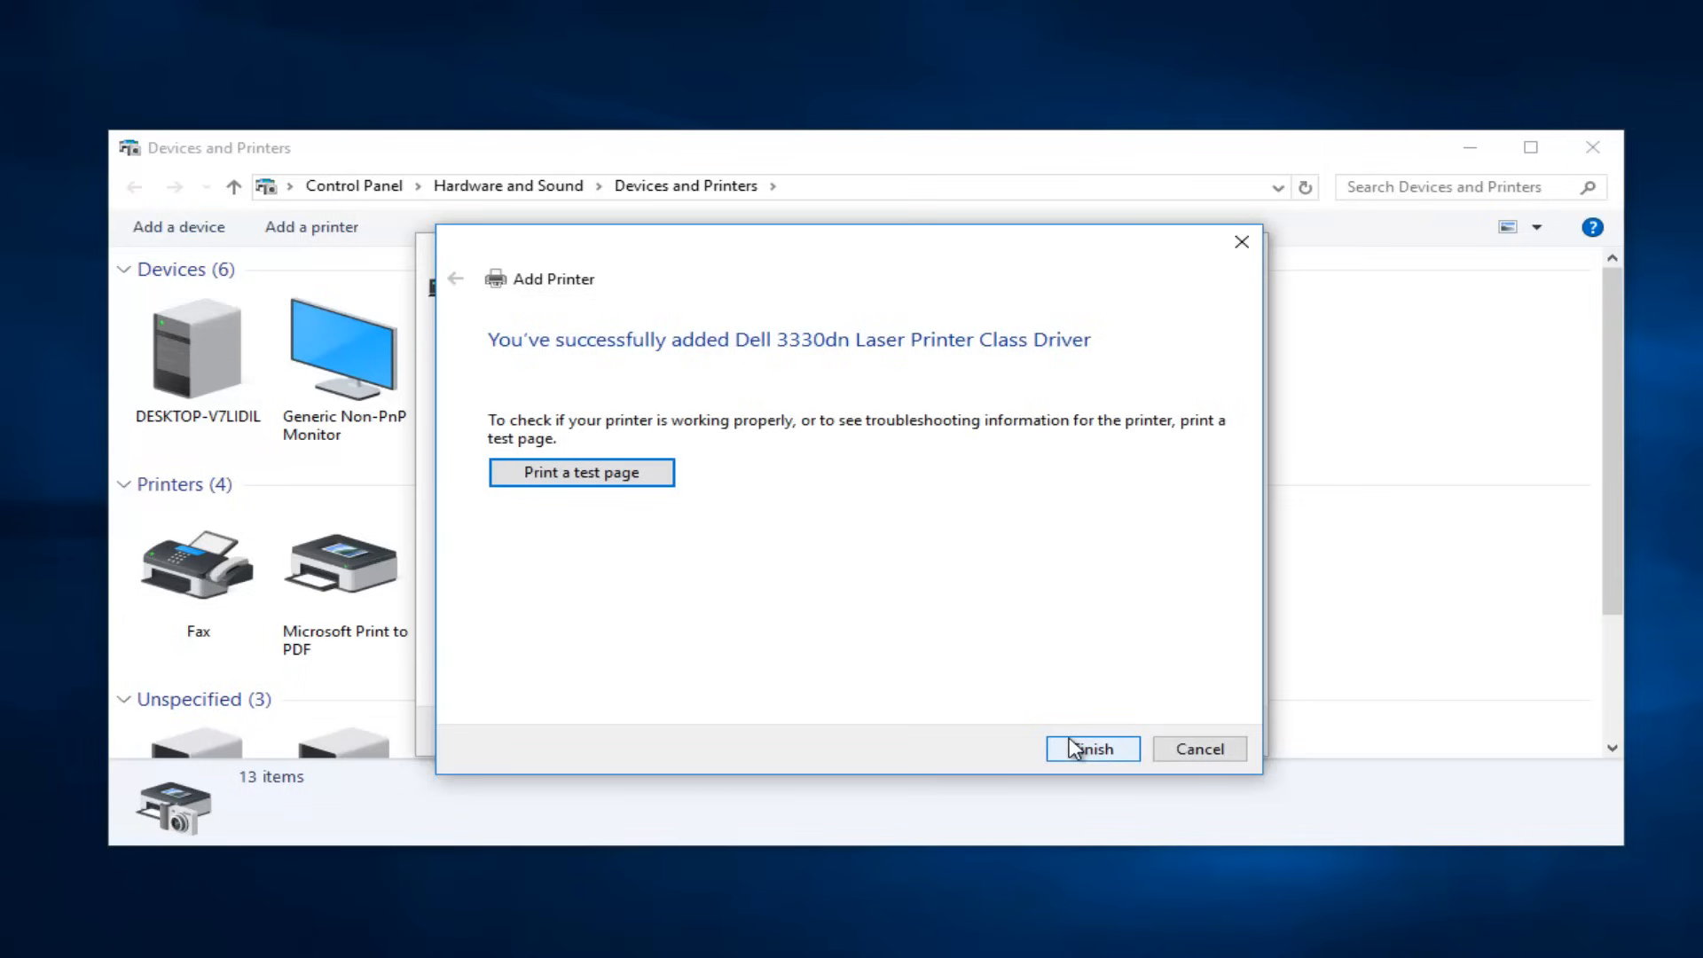
mouse_move(575, 476)
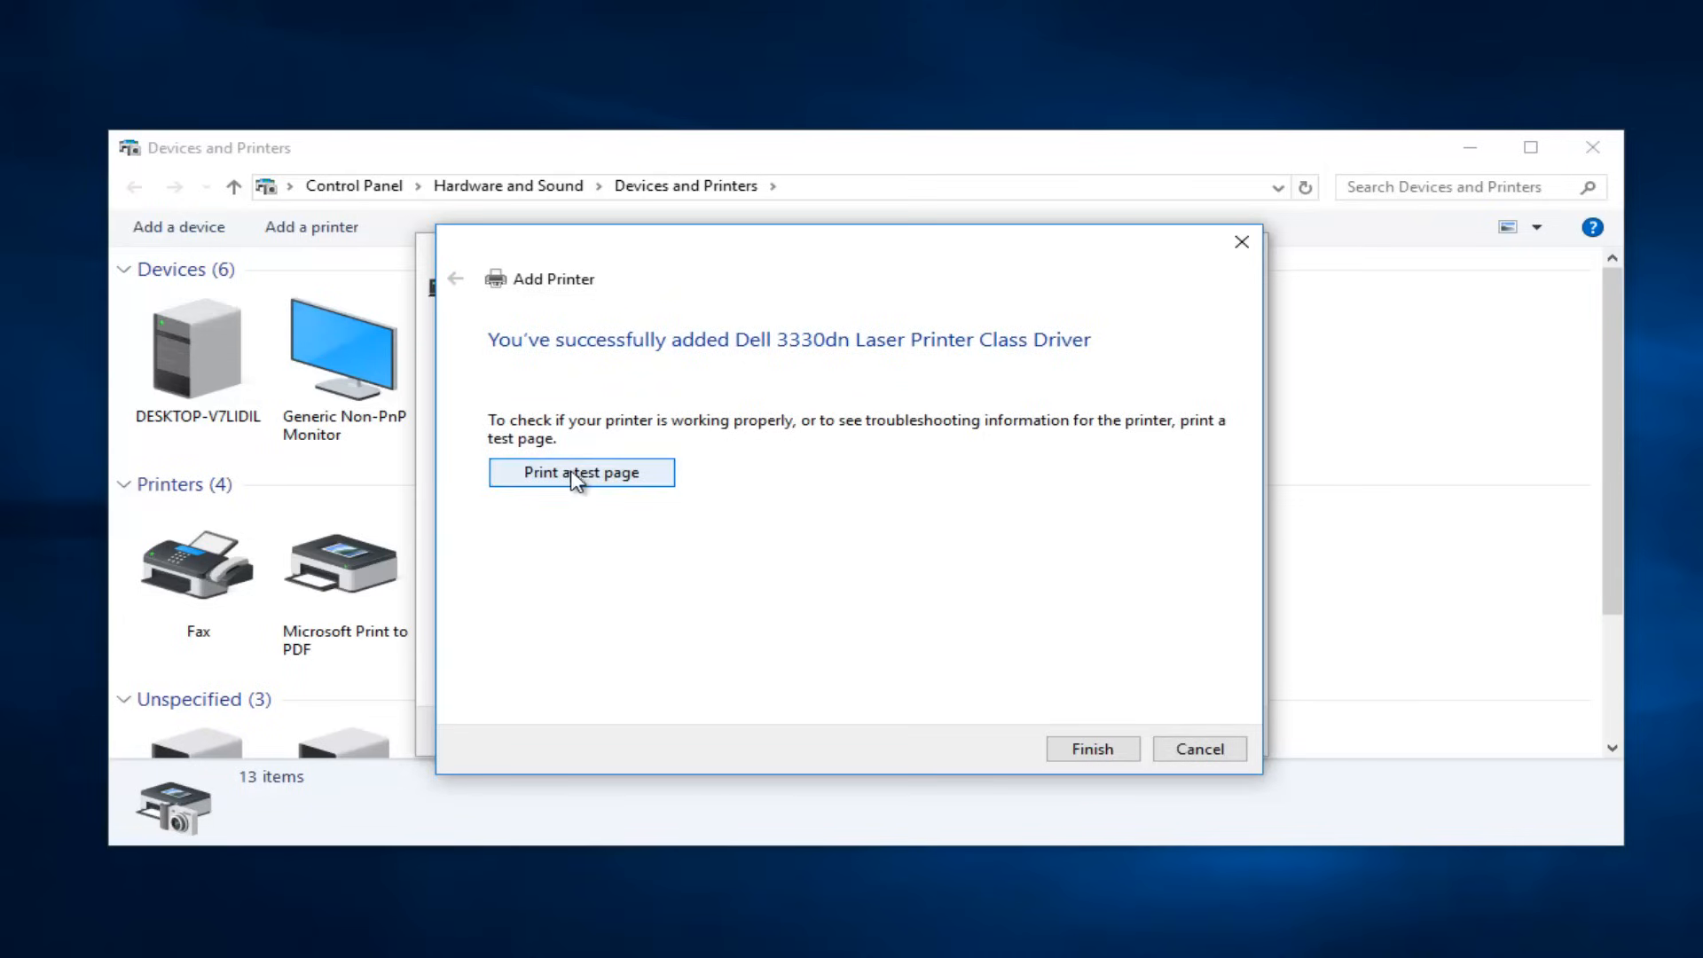
- Finish the Add Printer wizard to return to Devices and Printers
left_click(1094, 749)
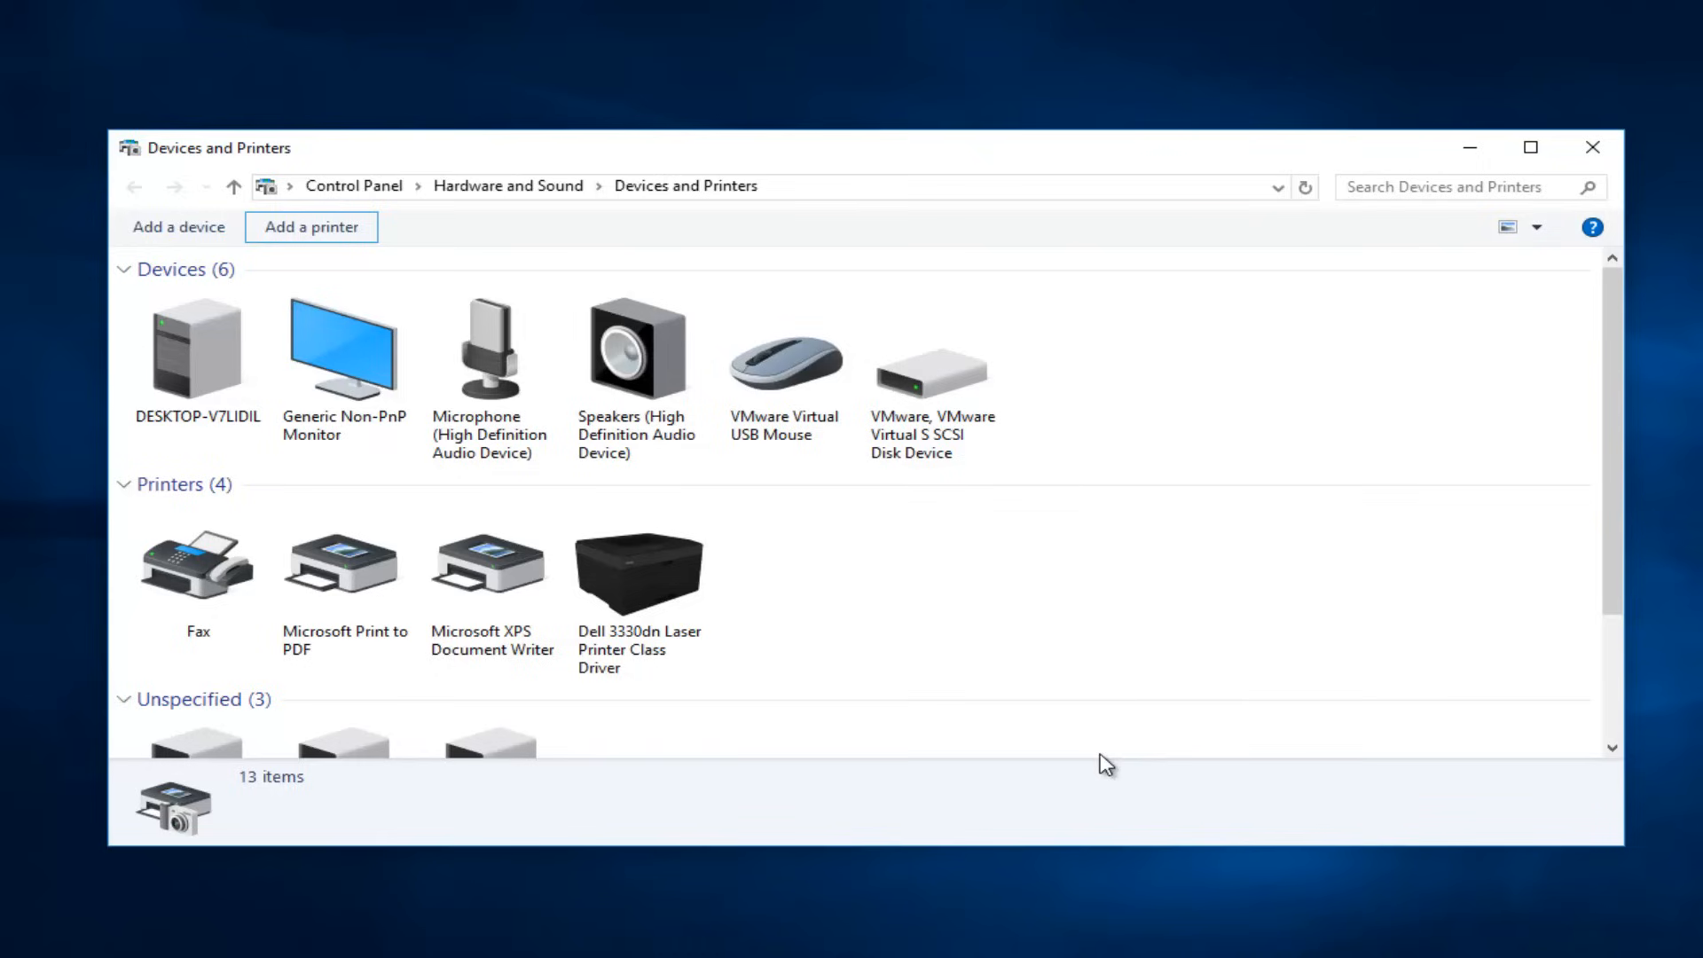
mouse_move(816, 158)
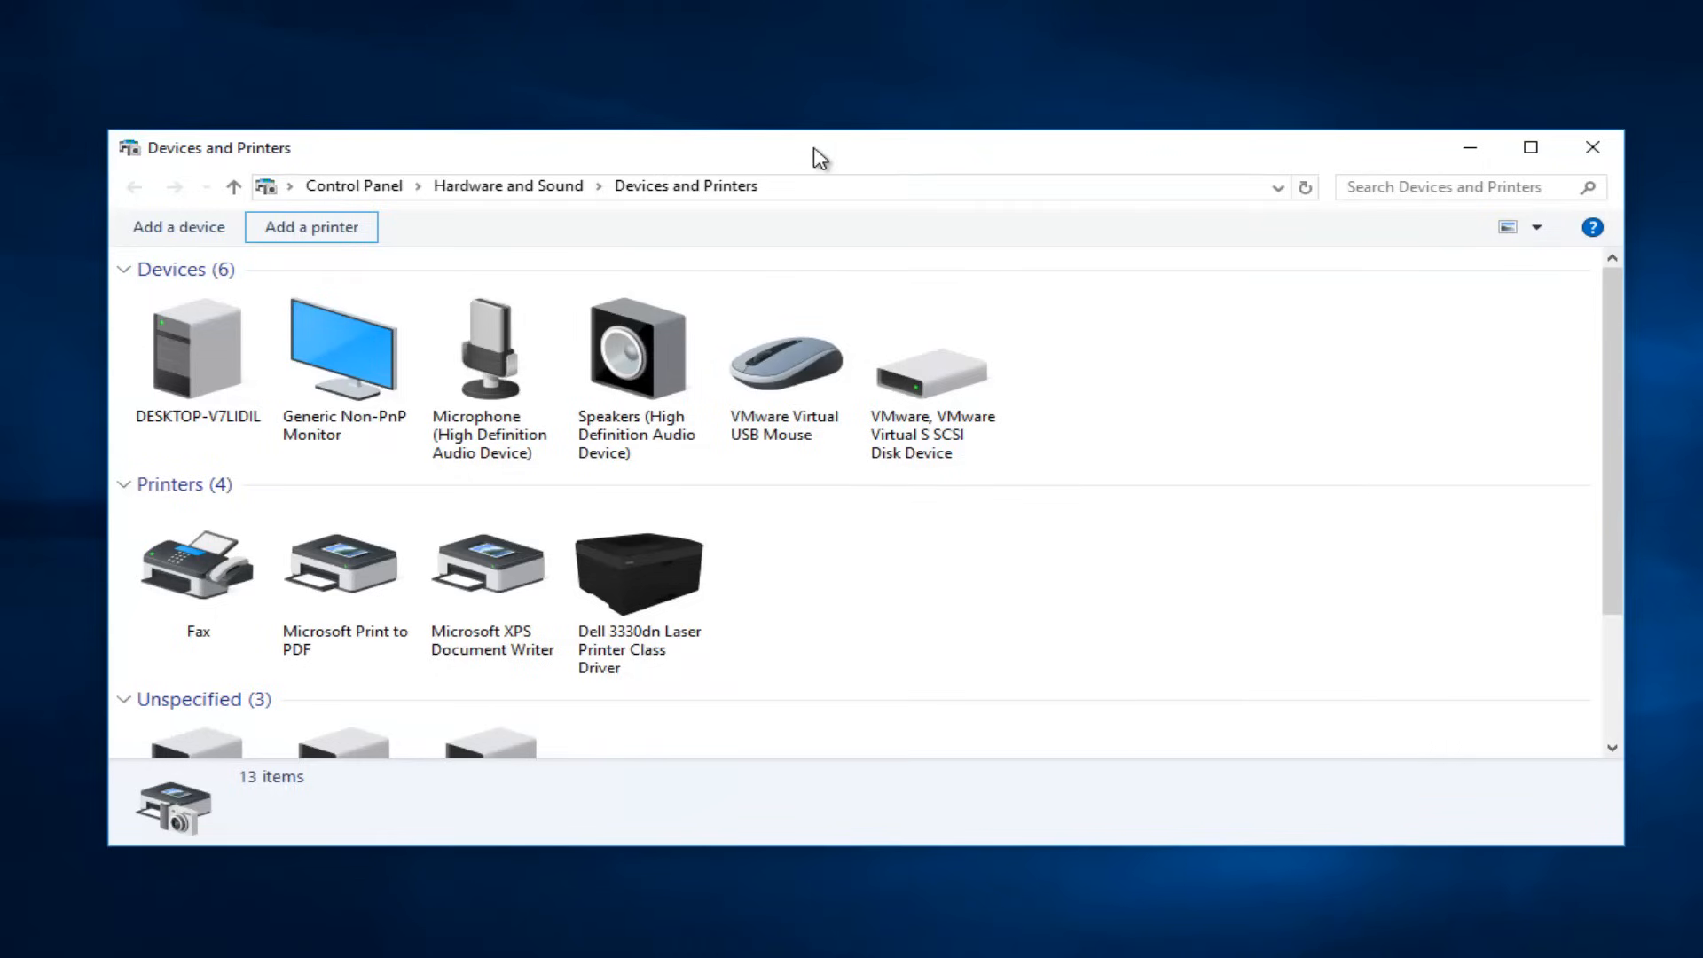